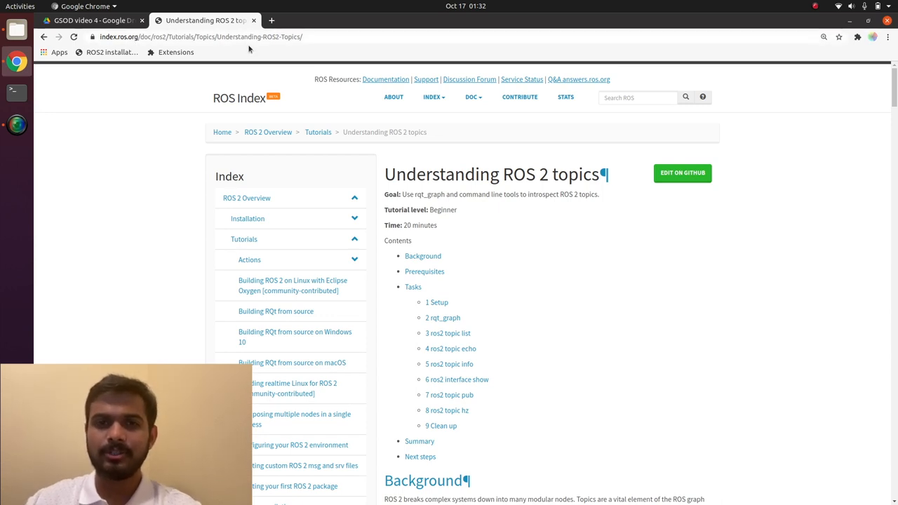
pyautogui.moveTo(462, 327)
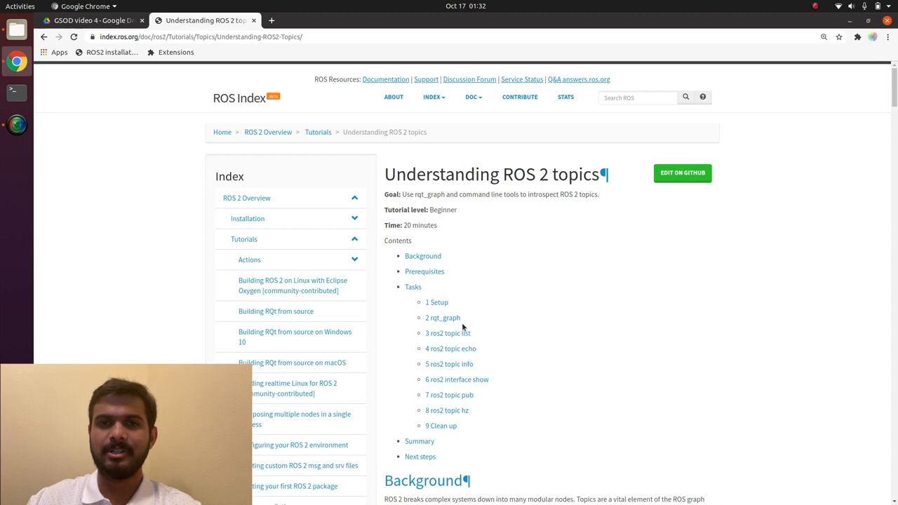
pyautogui.moveTo(599, 357)
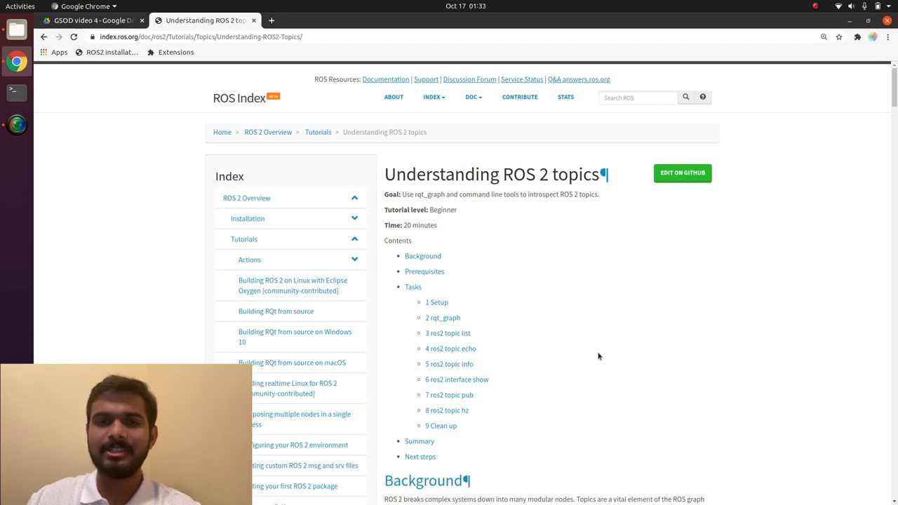
# Step: Scroll the webots_ros2 E-Puck guide on GitHub down to its launch command
pyautogui.scroll(-3)
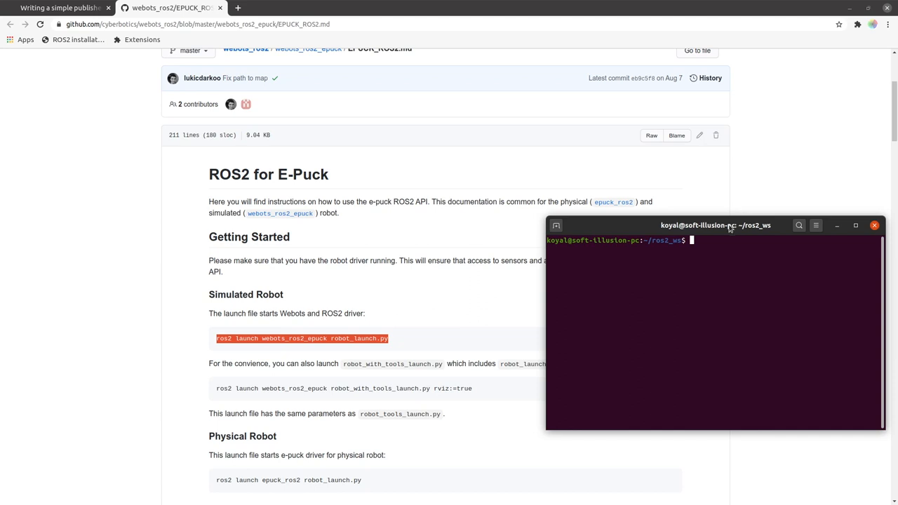
# Step: Move the terminal further left and clear the highlight on the launch command
pyautogui.moveTo(715, 225); pyautogui.dragTo(652, 210)
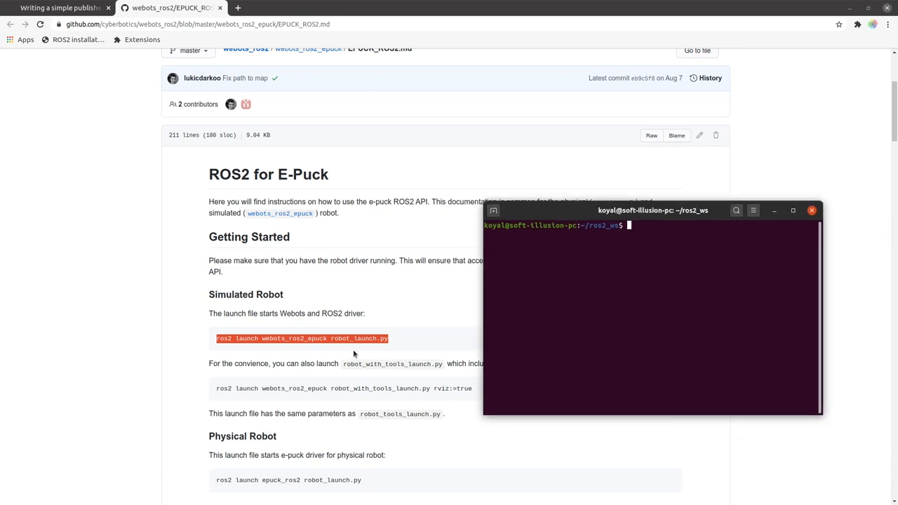
pyautogui.scroll(-3)
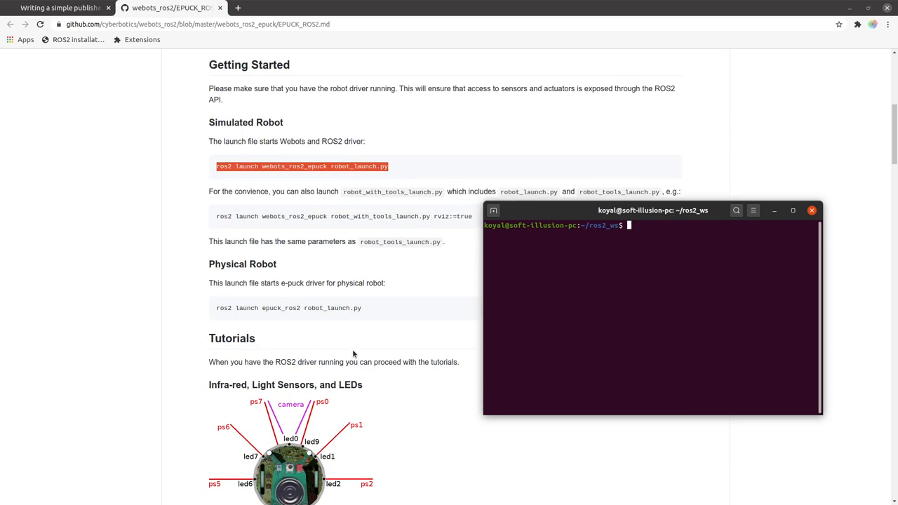
pyautogui.scroll(3)
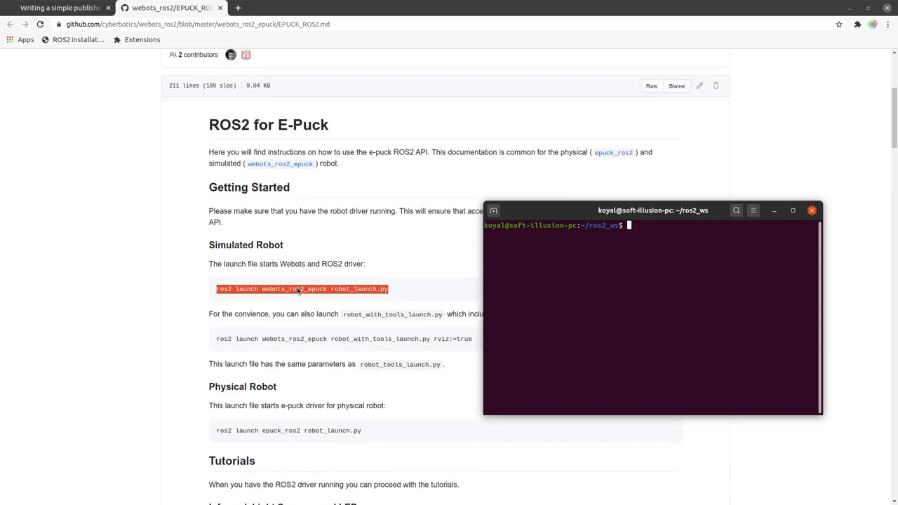
pyautogui.click(812, 210)
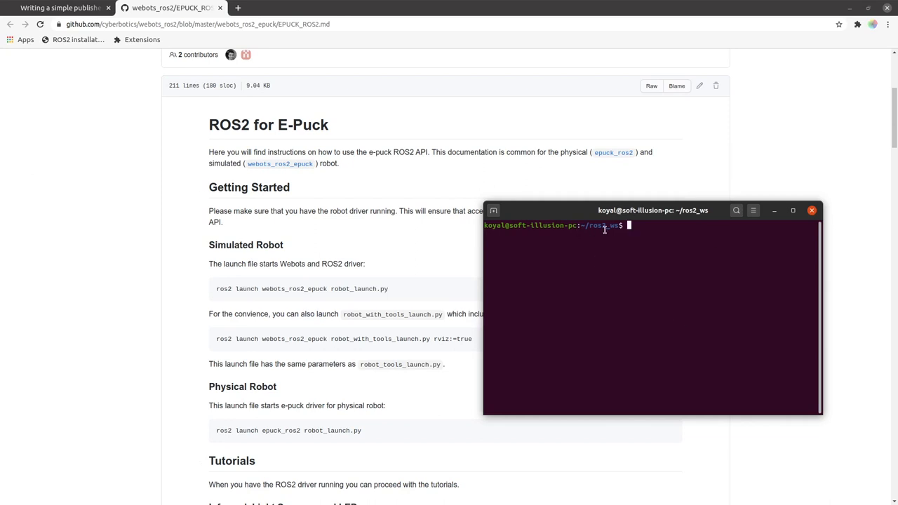
pyautogui.moveTo(667, 225)
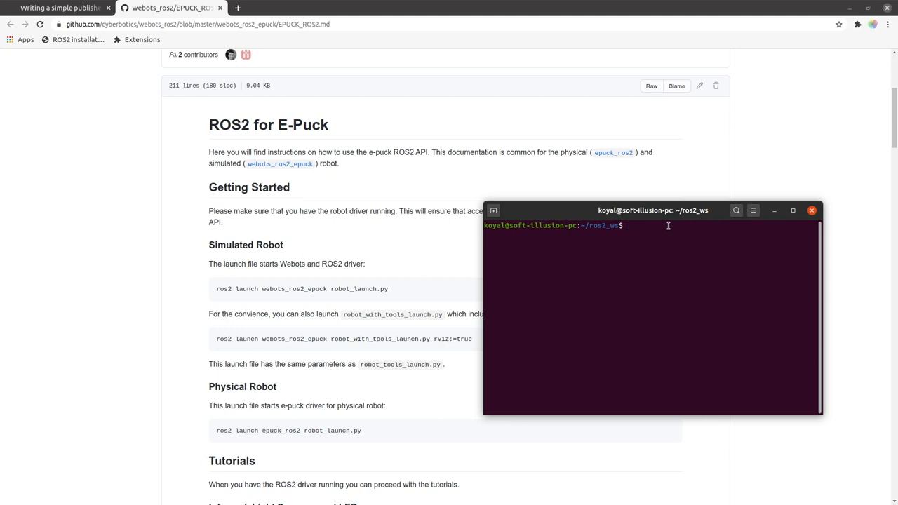
# Step: Source install/setup.bash in the ros2_ws terminal
pyautogui.click(645, 225)
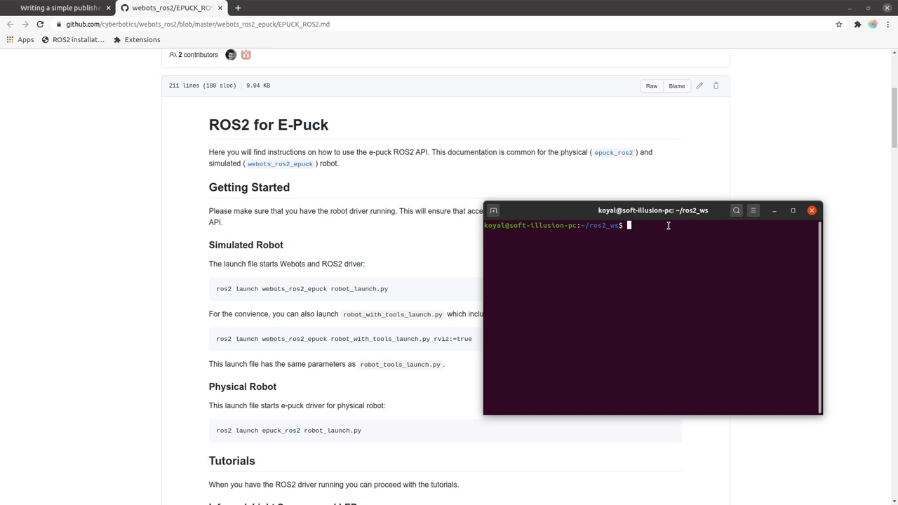
pyautogui.write('source')
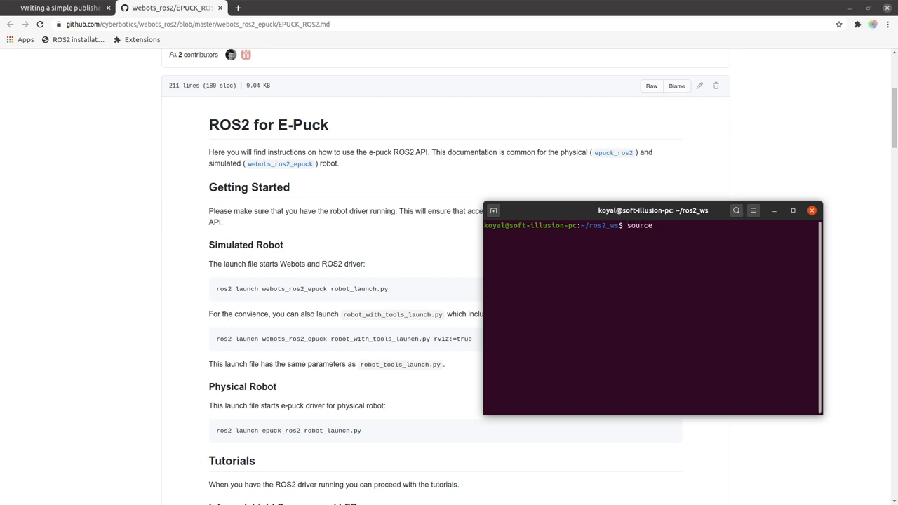
pyautogui.write('install/setup.b')
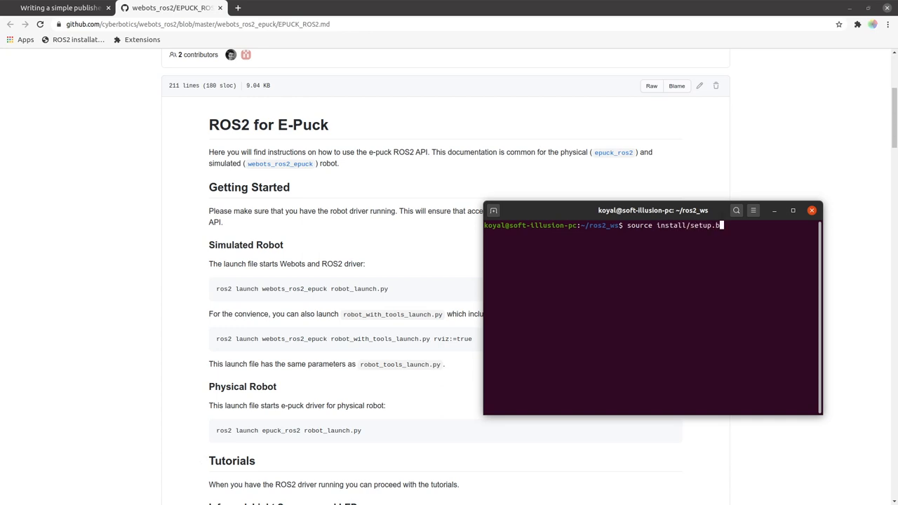
pyautogui.press('Return')
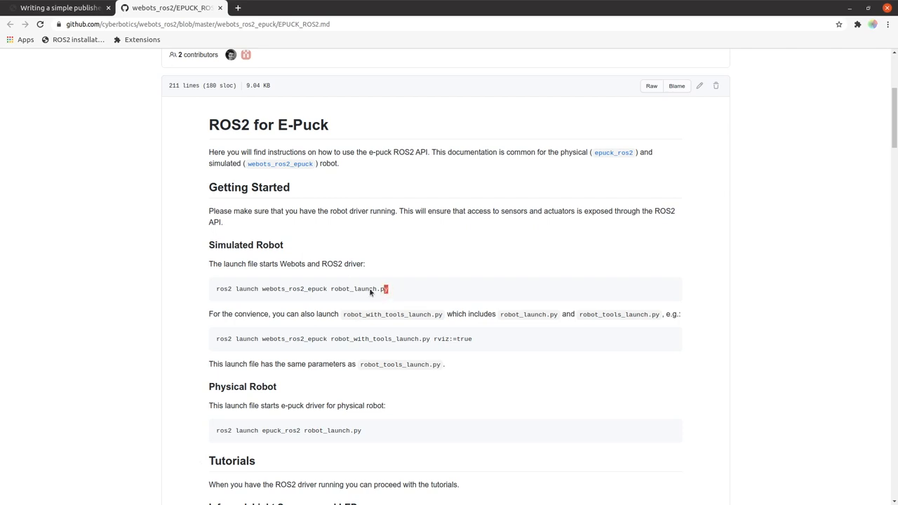
# Step: Copy the ros2 launch webots_ros2_epuck robot_launch.py command and bring up the Webots simulation
pyautogui.tripleClick(301, 288)
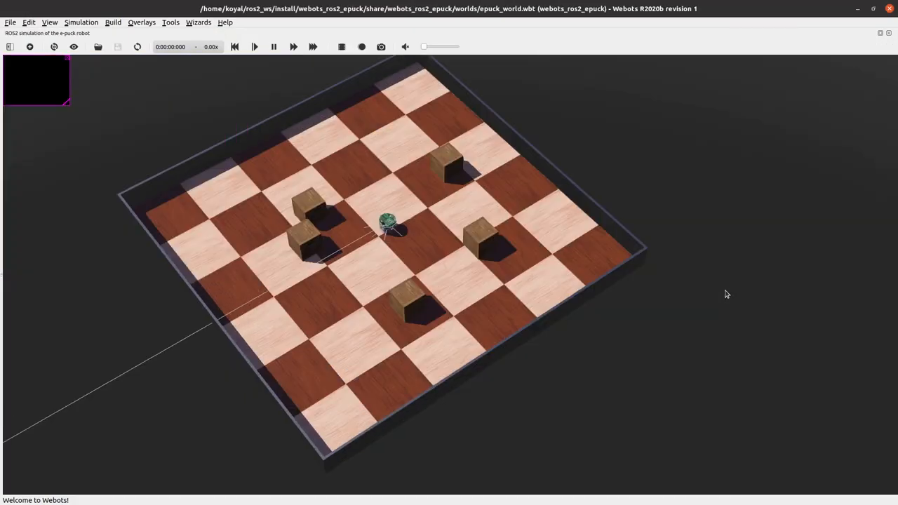
pyautogui.click(254, 46)
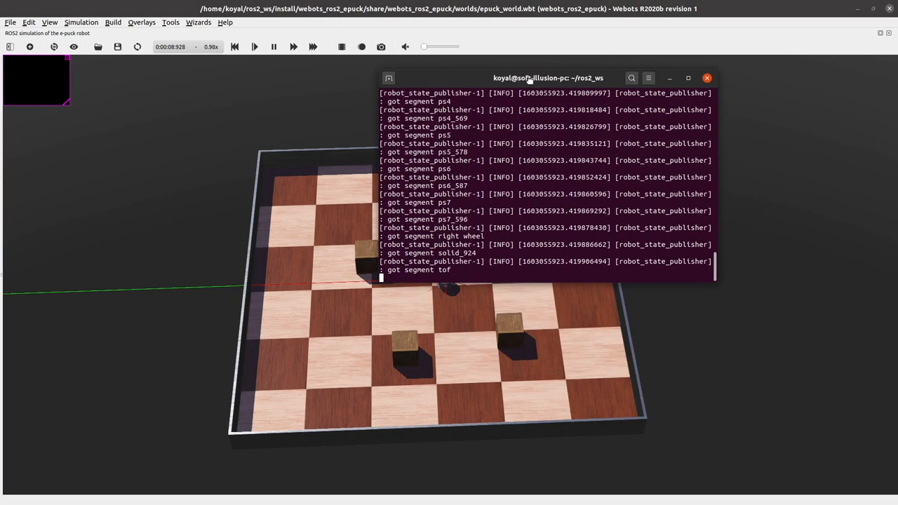
# Step: Open a second terminal tab and source the ros2_ws install setup script
pyautogui.click(646, 78)
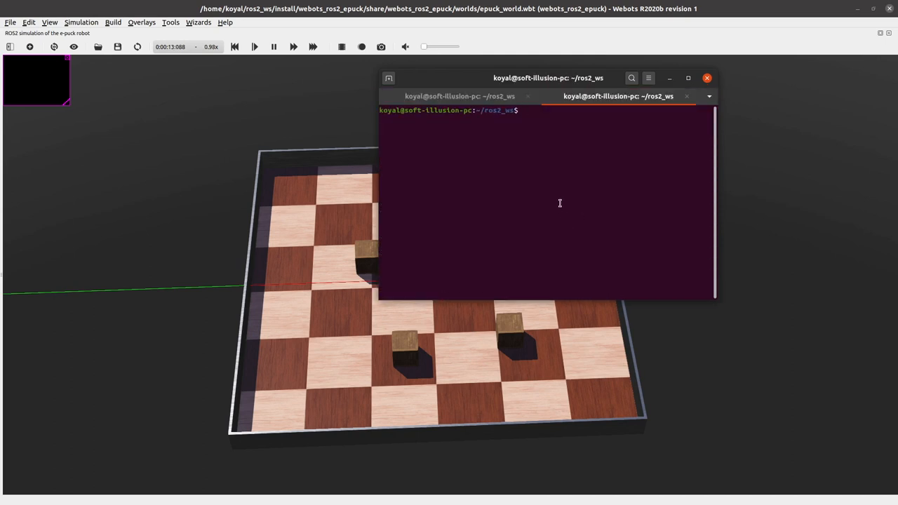
pyautogui.write('source install/setup.bash')
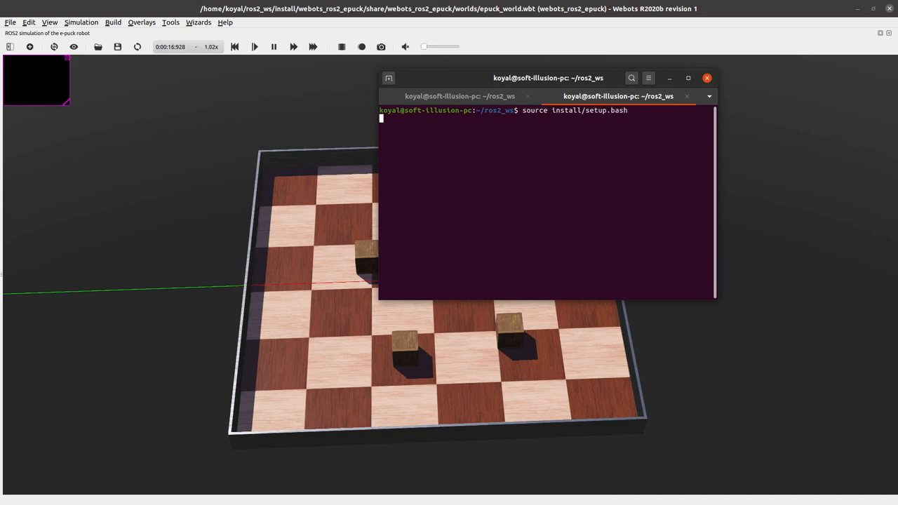
pyautogui.press('Return')
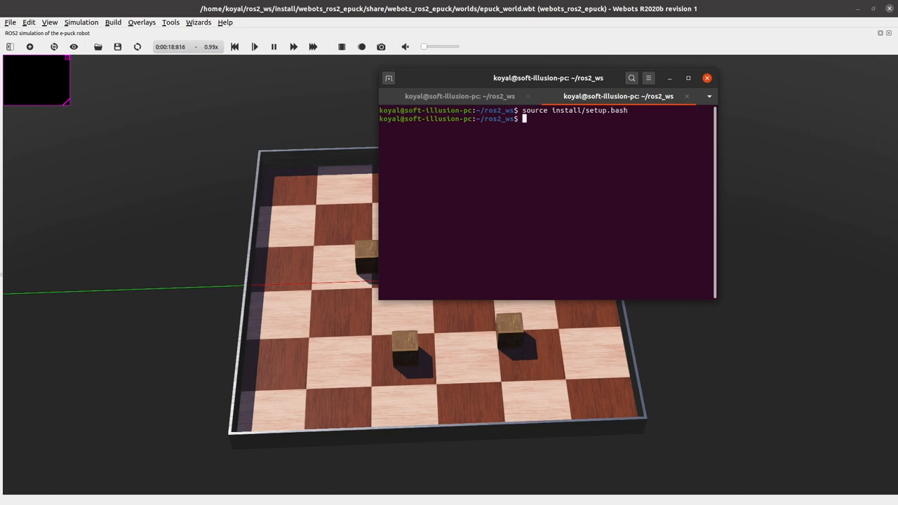
# Step: Run ros2 topic list and scroll through the E-Puck topics
pyautogui.write('ros2')
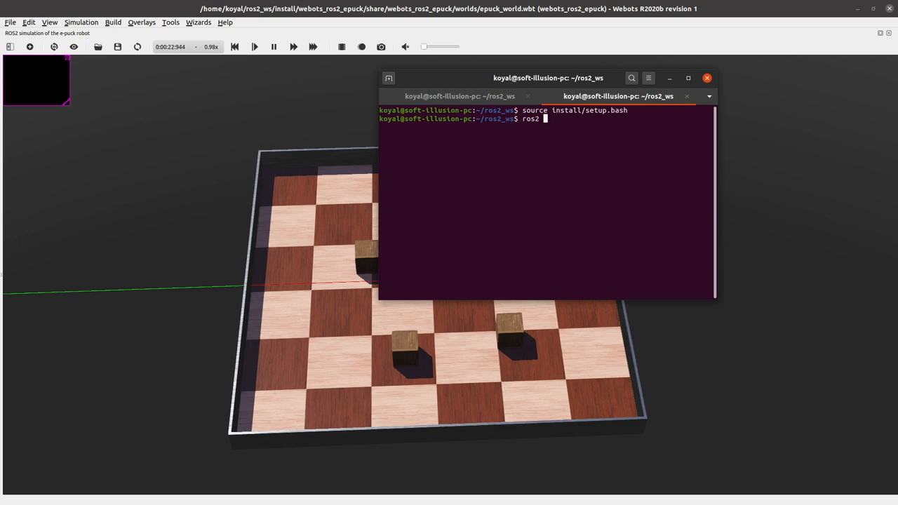
pyautogui.write('topic list')
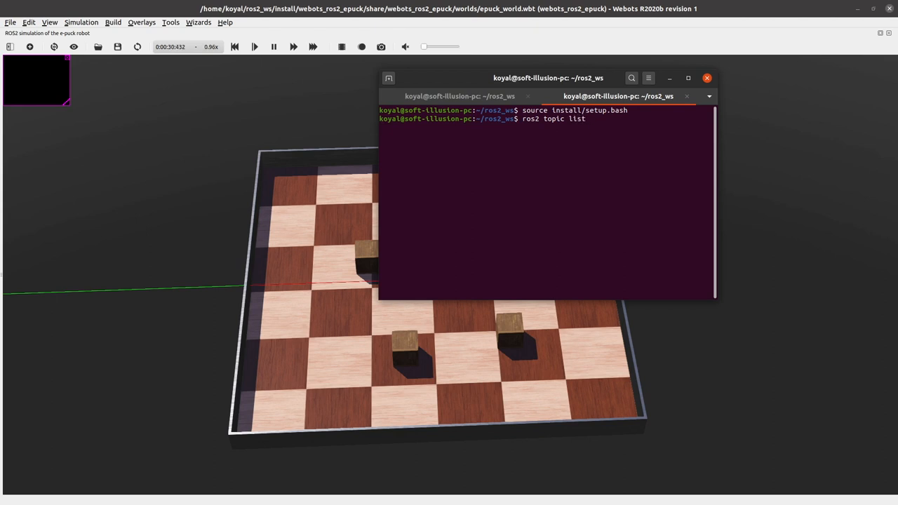
pyautogui.press('Return')
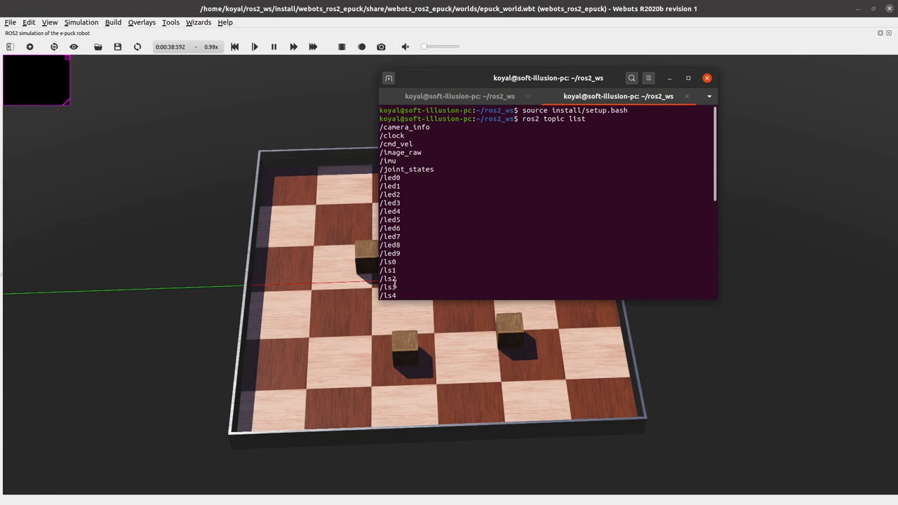
pyautogui.moveTo(413, 195)
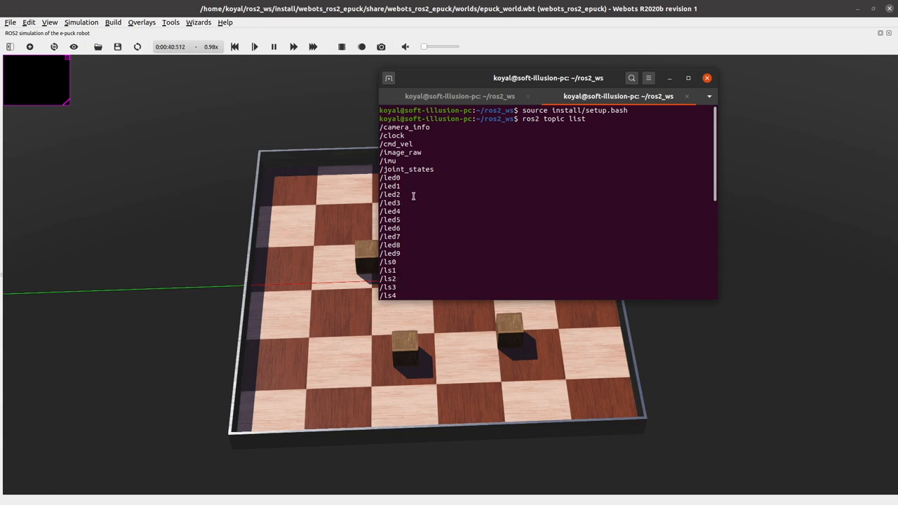
pyautogui.scroll(-3)
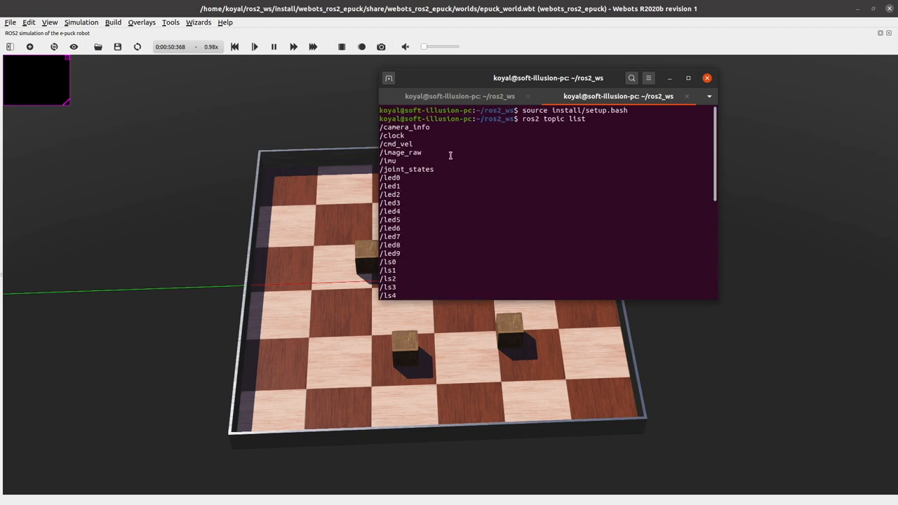
pyautogui.scroll(-3)
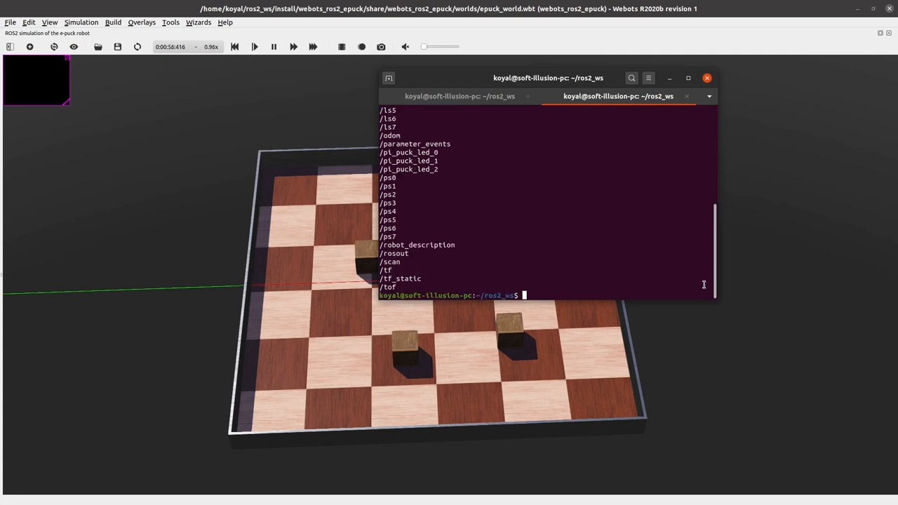
# Step: Type a ros2 topic pub command for /cmd_vel with the geometry_msgs Twist type
pyautogui.write('ros2')
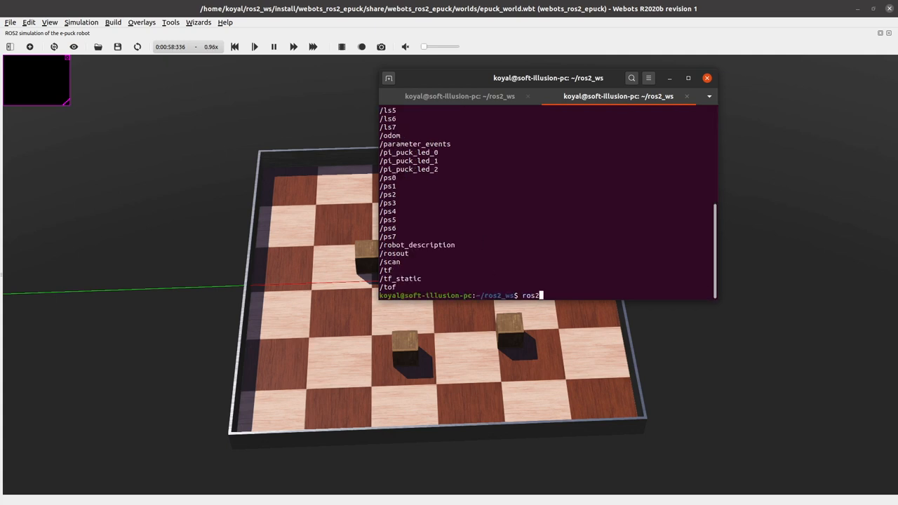
pyautogui.write('to')
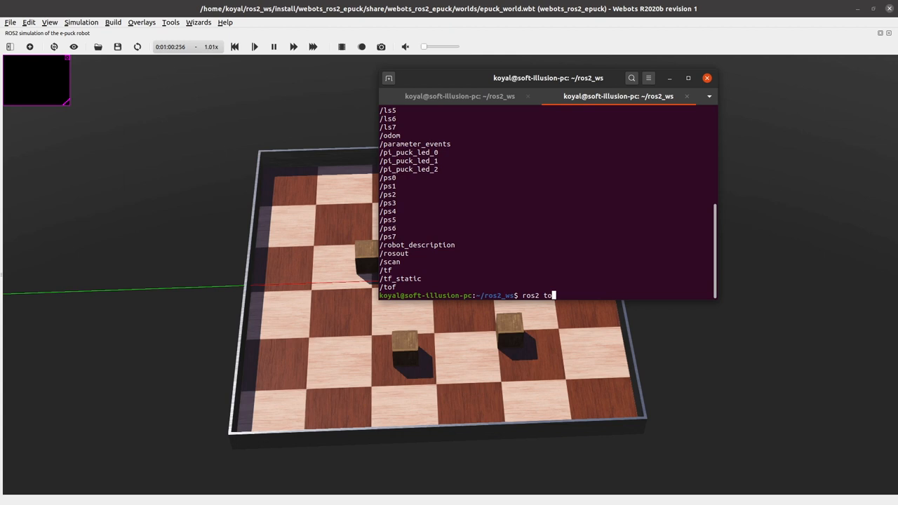
pyautogui.write('pic')
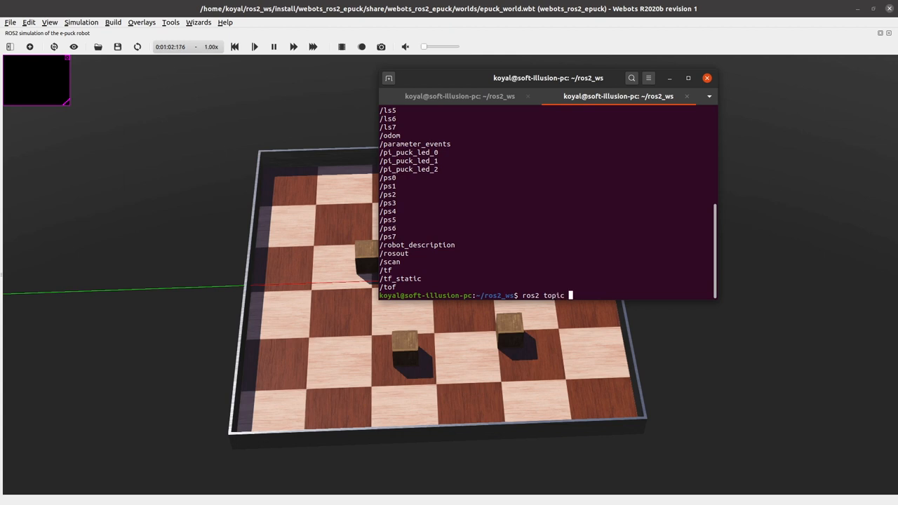
pyautogui.write('p')
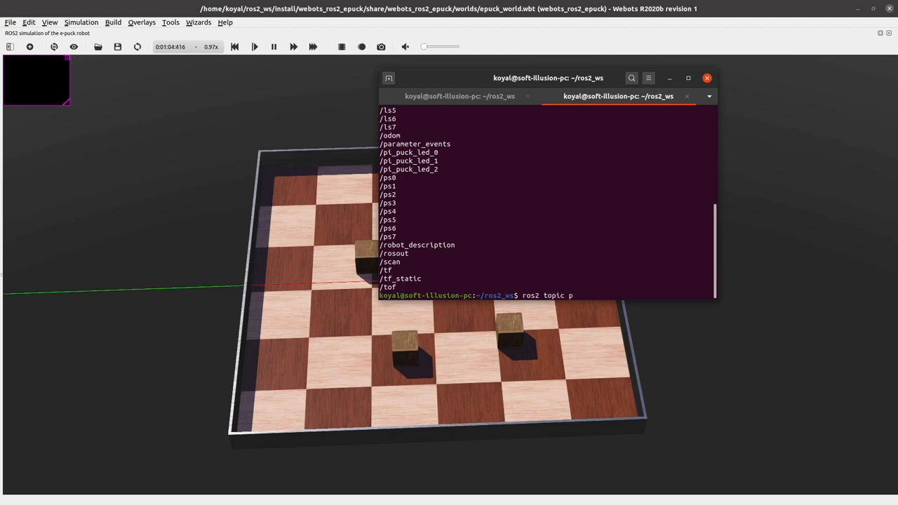
pyautogui.write('ub')
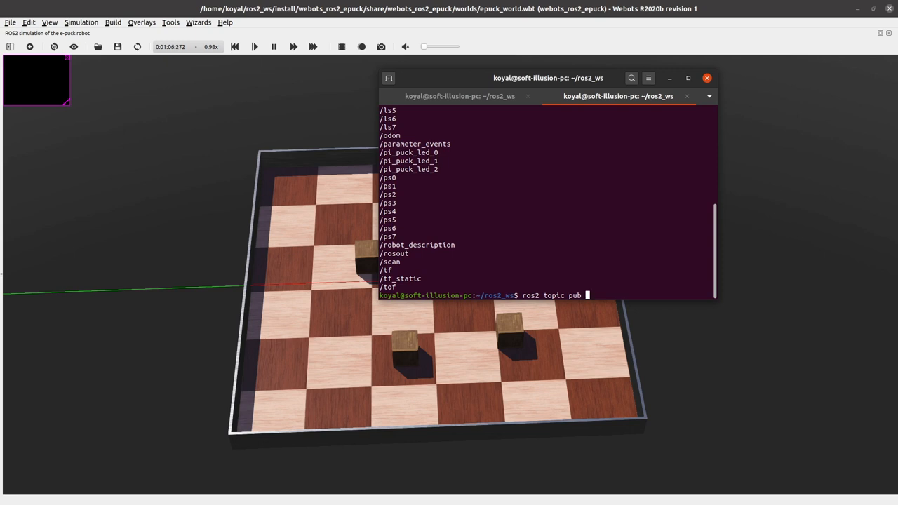
pyautogui.write('/')
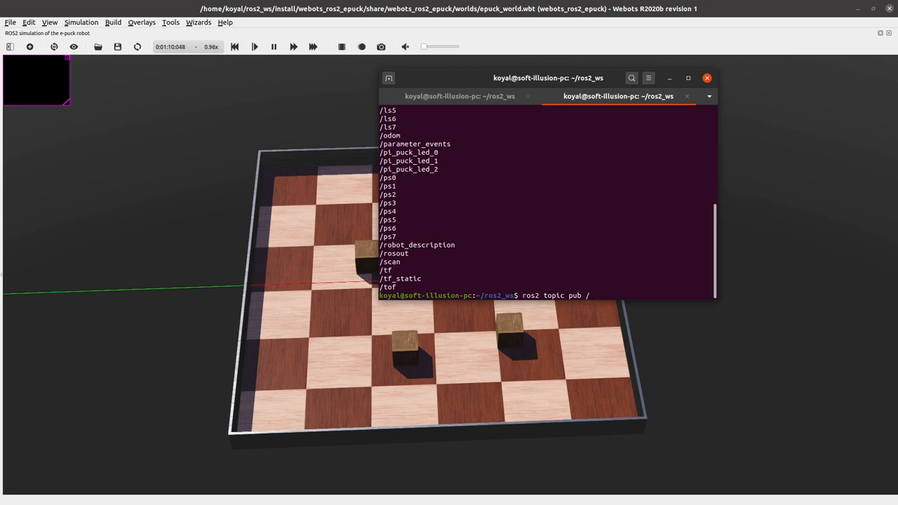
pyautogui.write('cm')
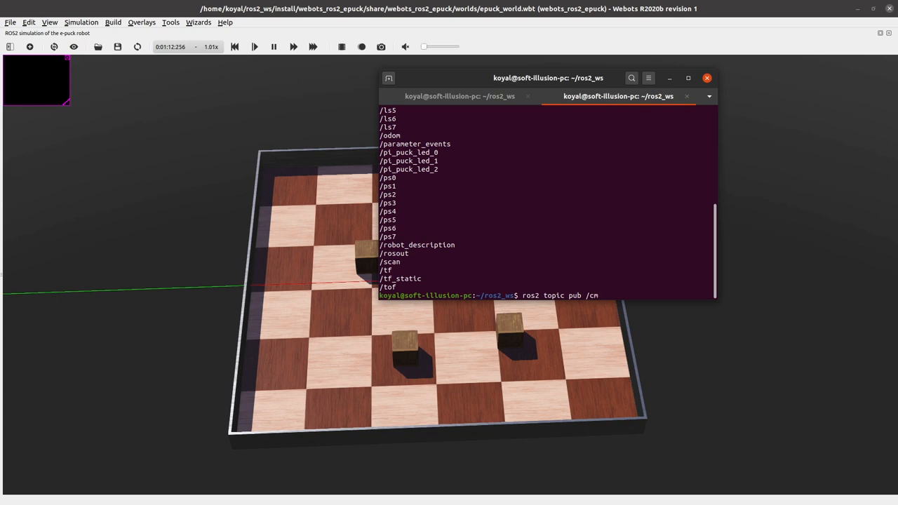
pyautogui.write('d_vel')
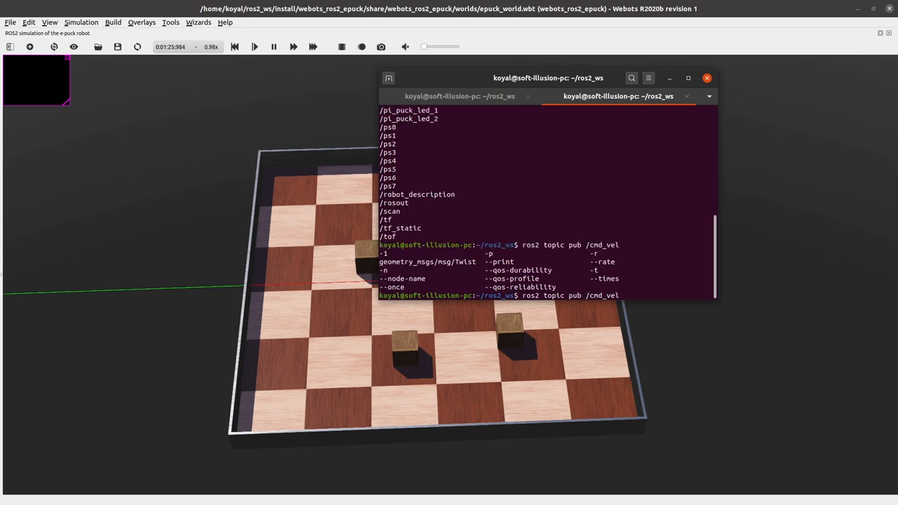
pyautogui.write('geometry_msgs/msg/Twist "')
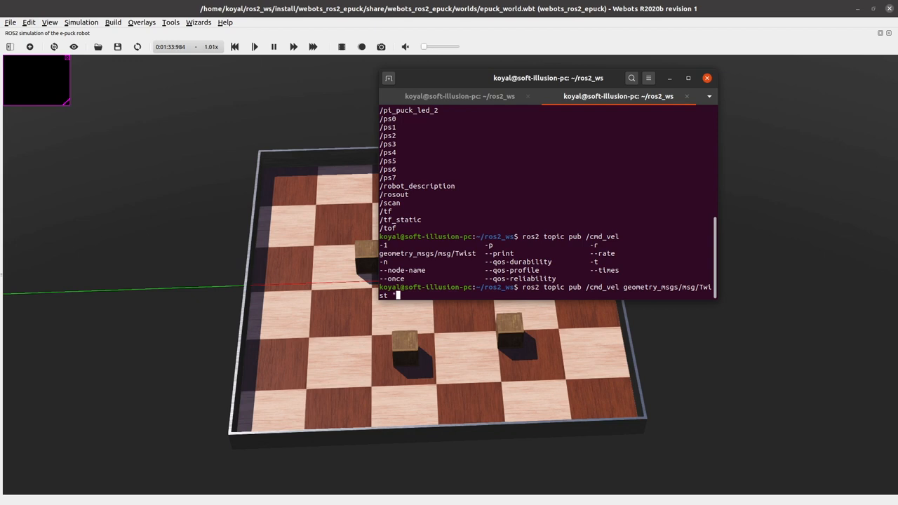
# Step: Add linear x 0.2 and zero angular values, run it, and hit a YAML error
pyautogui.write("'")
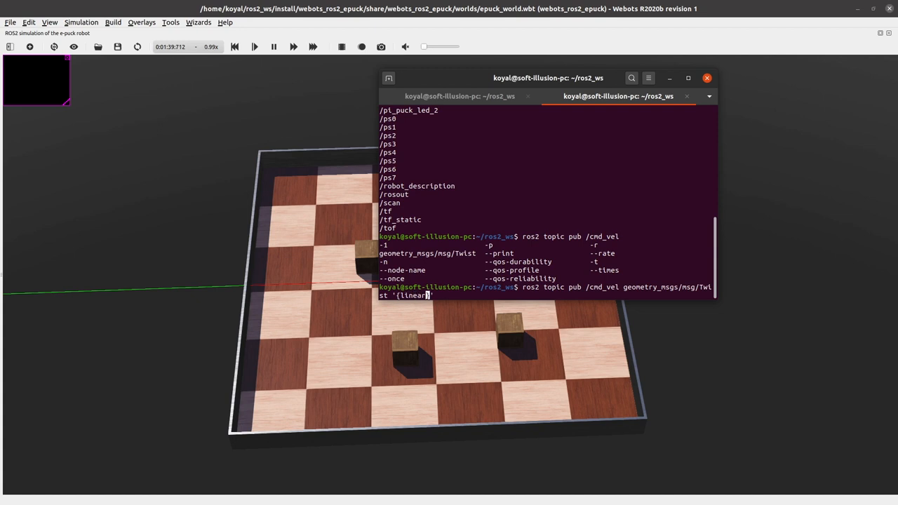
pyautogui.write(': }')
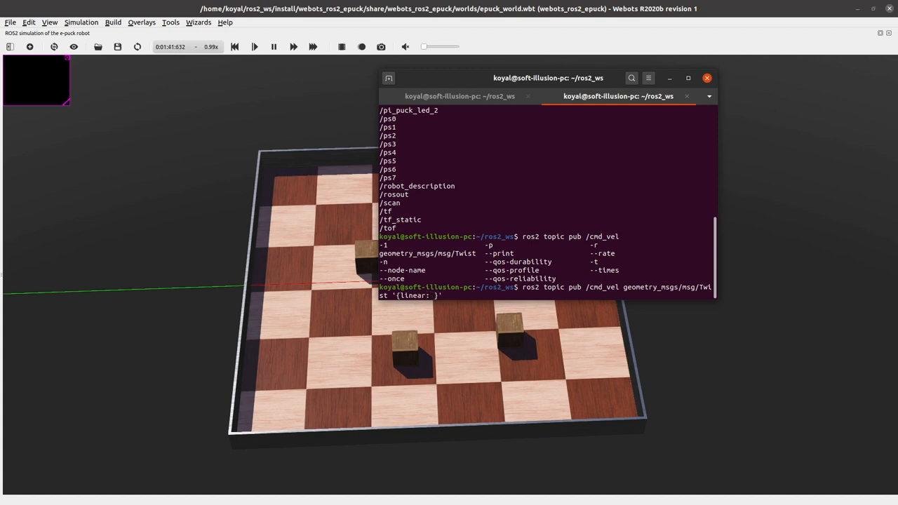
pyautogui.write('{}')
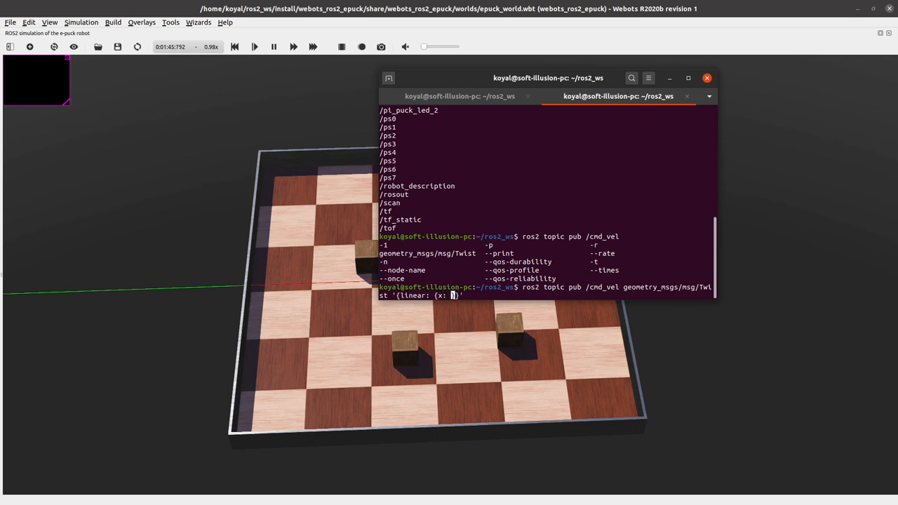
pyautogui.write('0 ,')
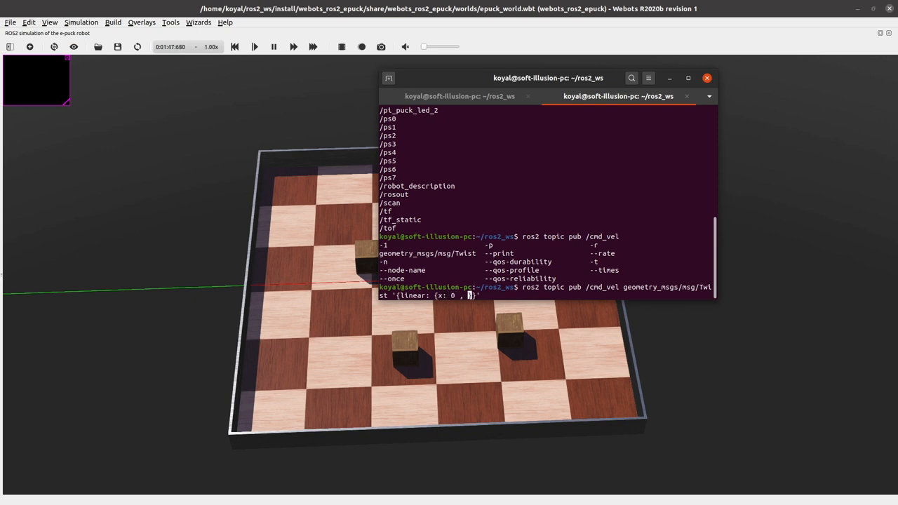
pyautogui.write('0.2')
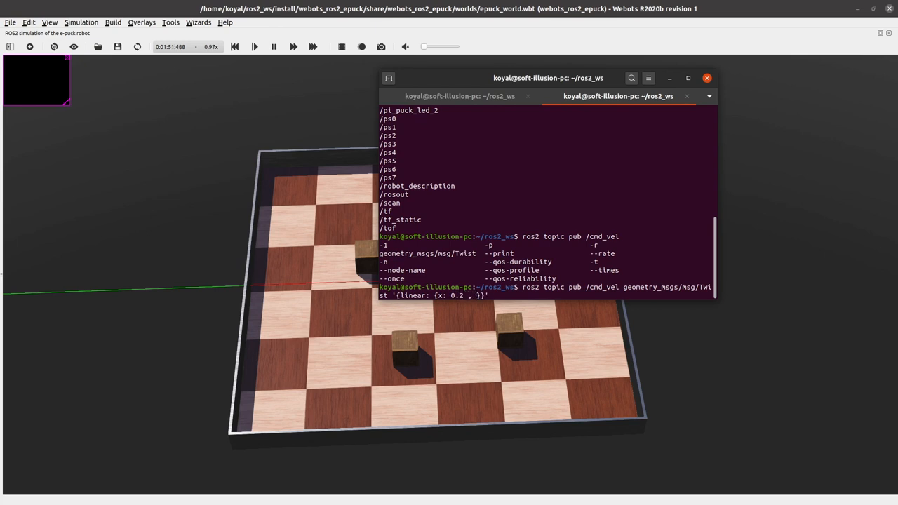
pyautogui.write('y:')
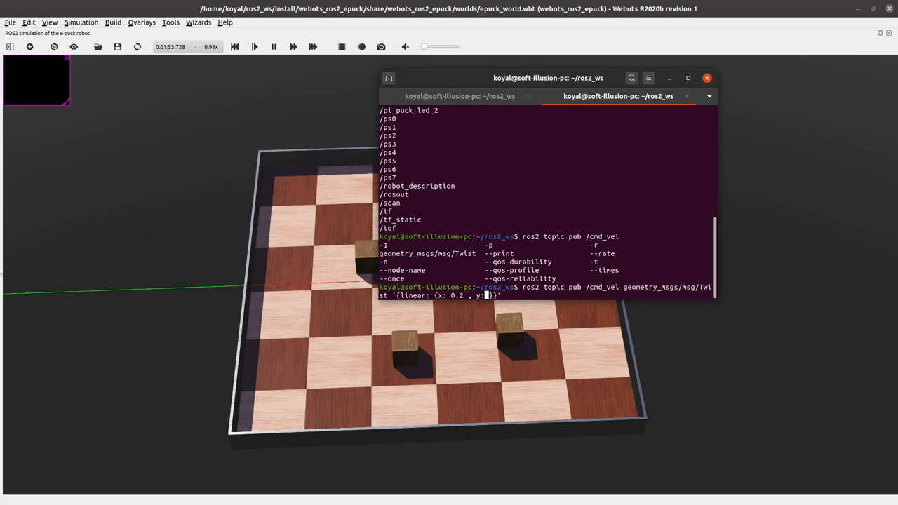
pyautogui.write('0.')
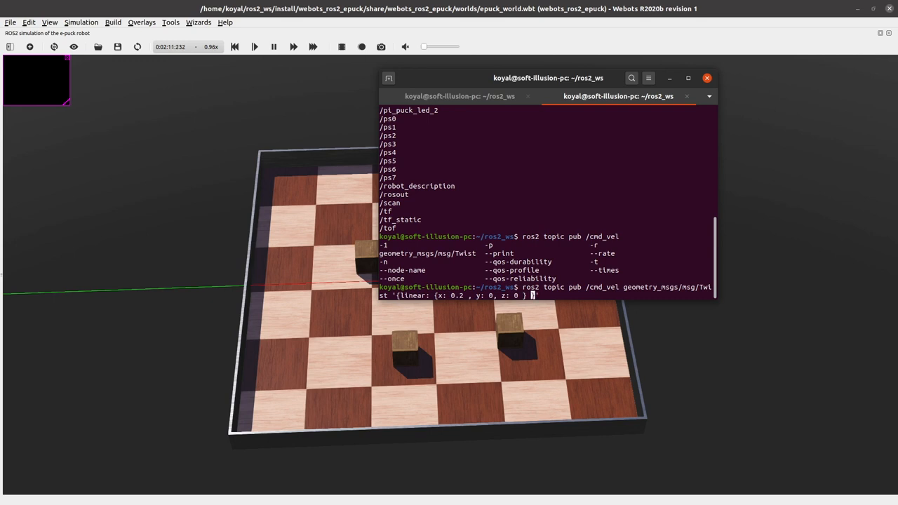
pyautogui.write('angular')
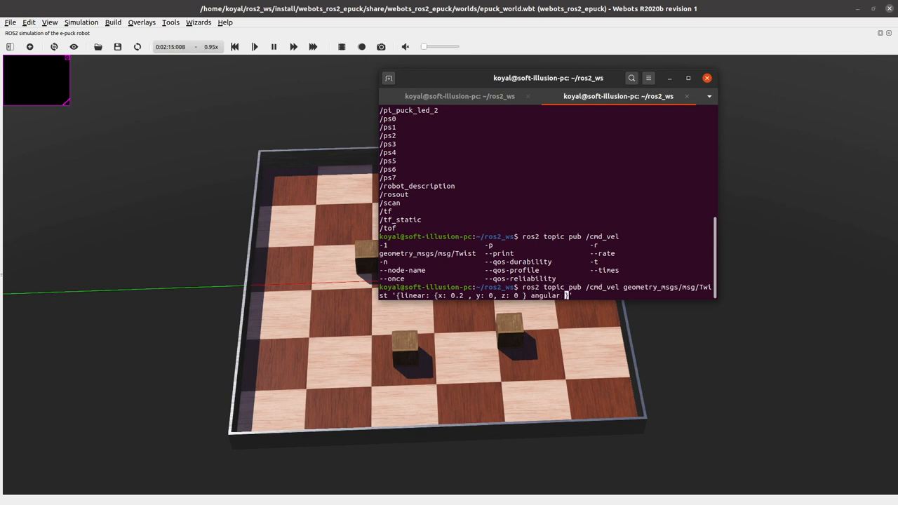
pyautogui.write(':')
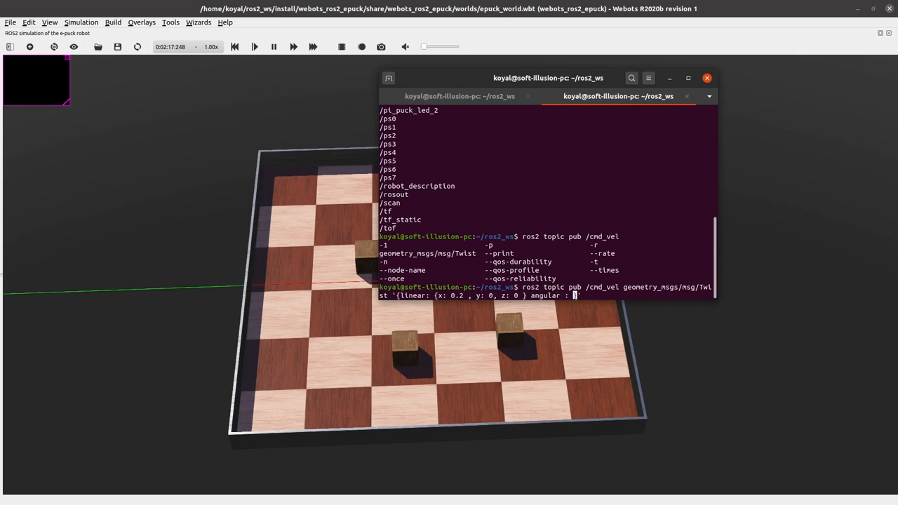
pyautogui.write('{}')
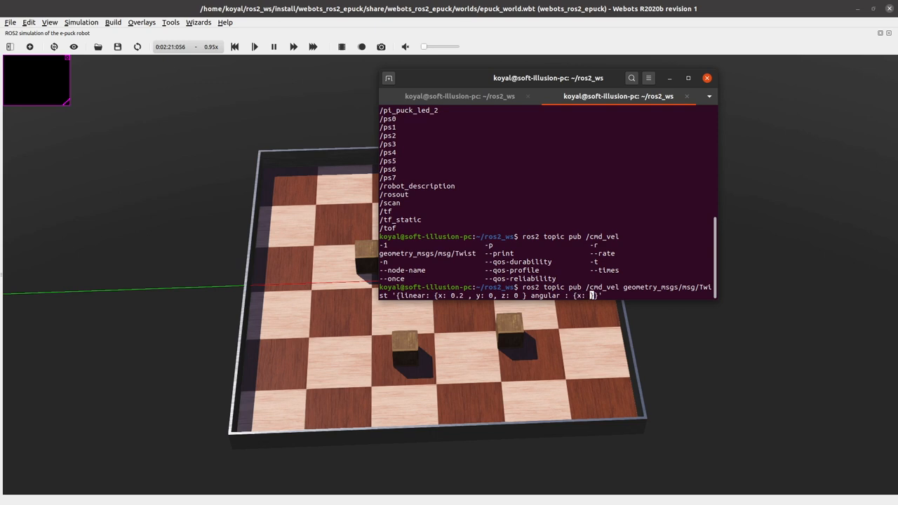
pyautogui.write('0}}')
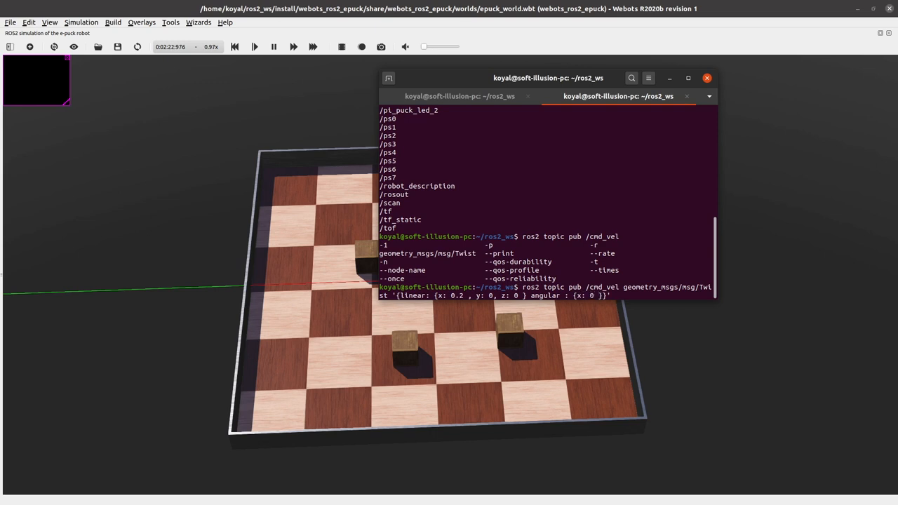
pyautogui.write('y: 0 , z:')
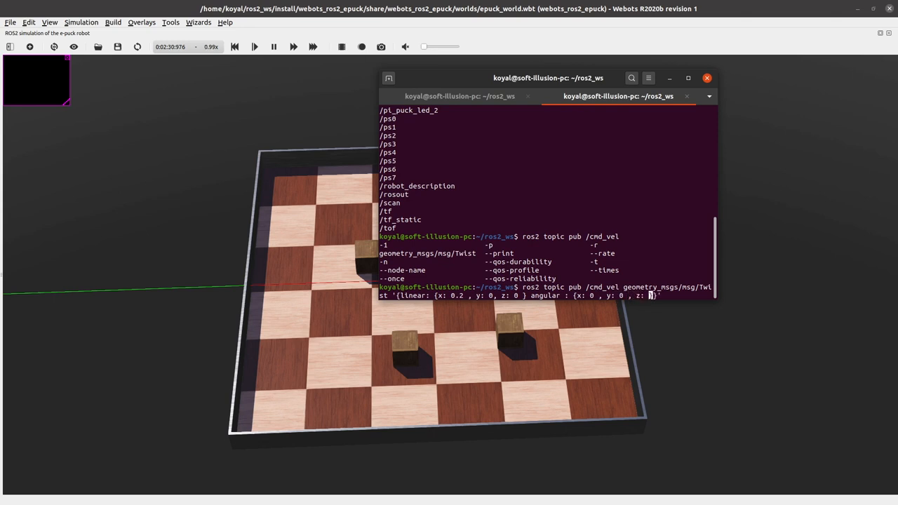
pyautogui.write('0')
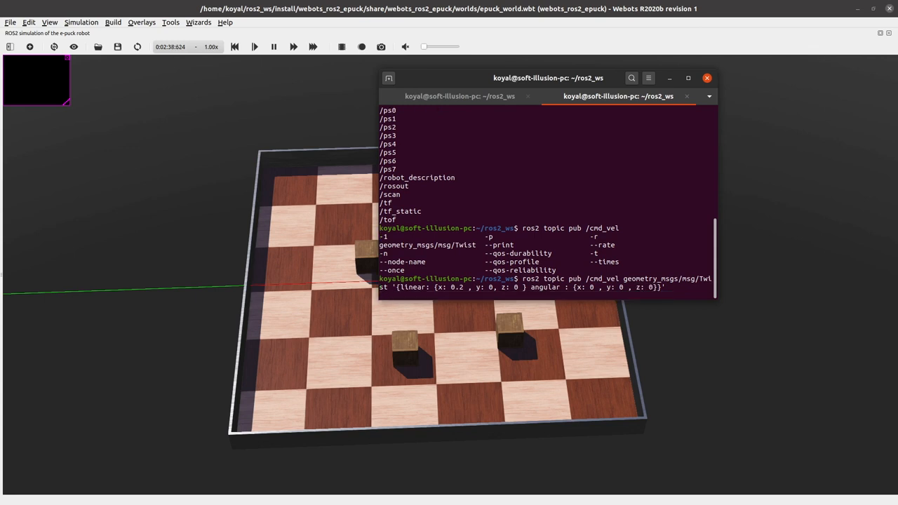
pyautogui.press('Return')
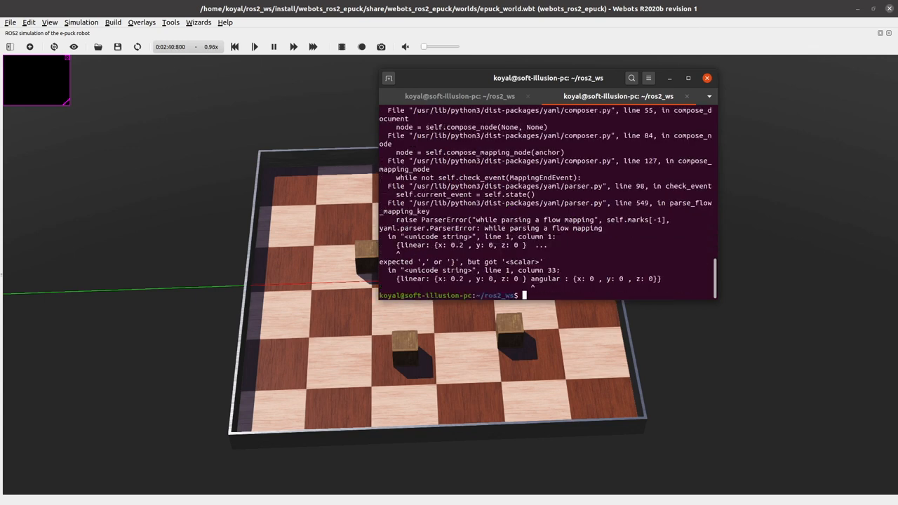
# Step: Rerun the /cmd_vel Twist publish with the comma added, driving the e-puck at x 0.2
pyautogui.write("ros2 topic pub /cmd_vel geometry_msgs/msg/Twist '{linear: {x: 0.2 , y: 0, z: 0 } angular : {x: 0 , y: 0 , z: 0}}'")
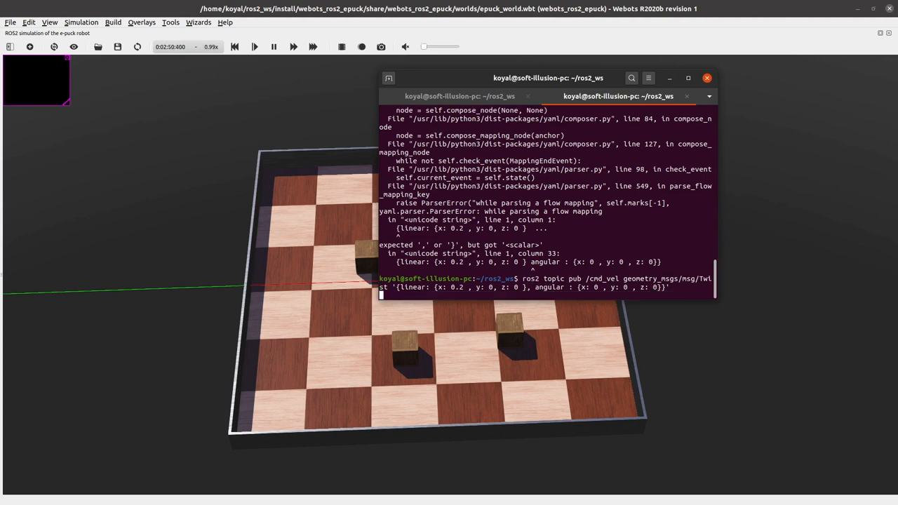
pyautogui.press('Return')
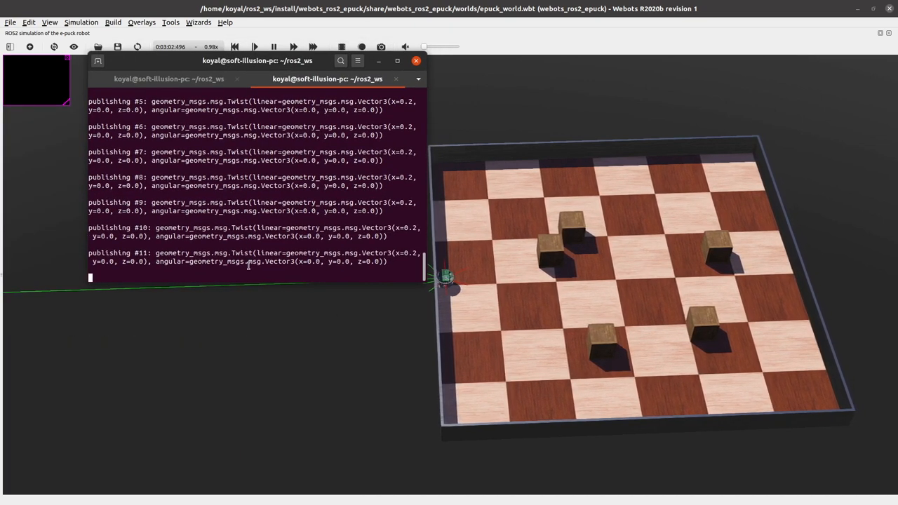
# Step: Stop the publisher and retype the /cmd_vel Twist publish with a -r rate option
pyautogui.press('ctrl+c')
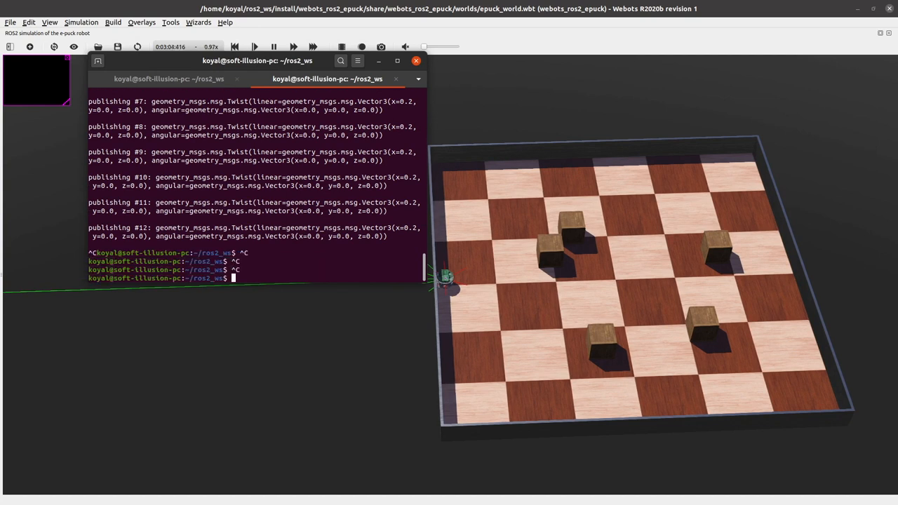
pyautogui.write("ros2 topic pub /cmd_vel geometry_msgs/msg/Twist '{linear: {x: 0.2 , y: 0, z: 0 }, angular : {x: 0 , y: 0 , z: 0}}'")
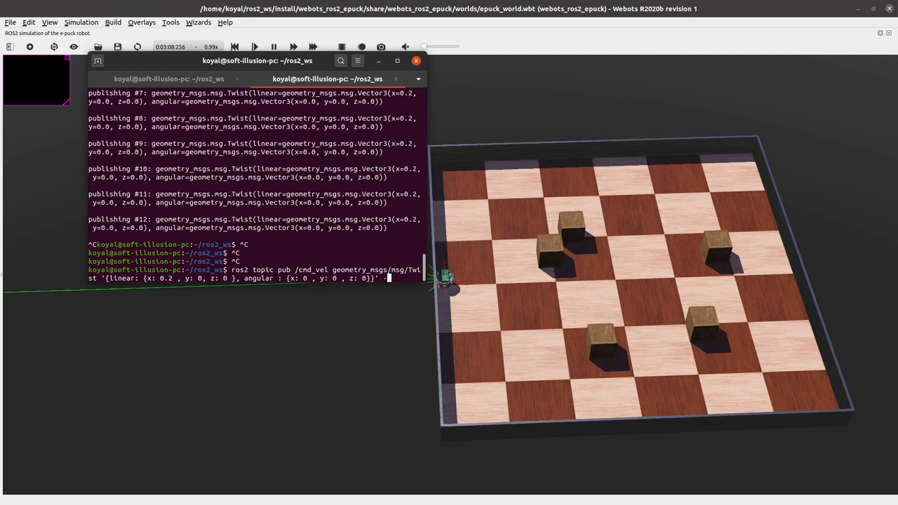
pyautogui.write('-r')
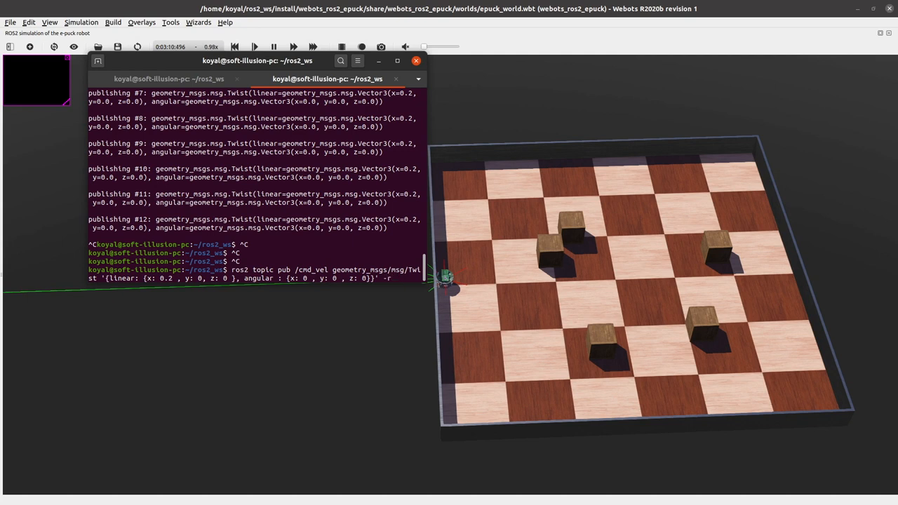
pyautogui.write('0.')
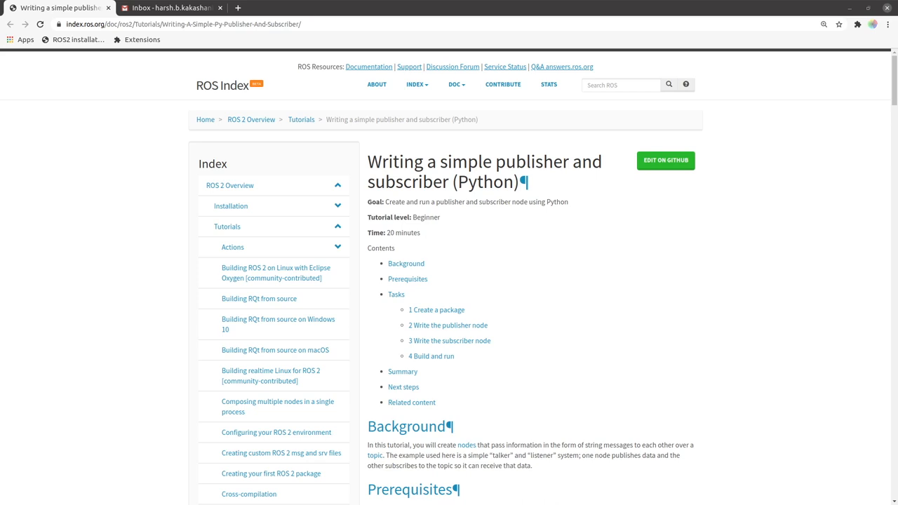
pyautogui.moveTo(398, 310)
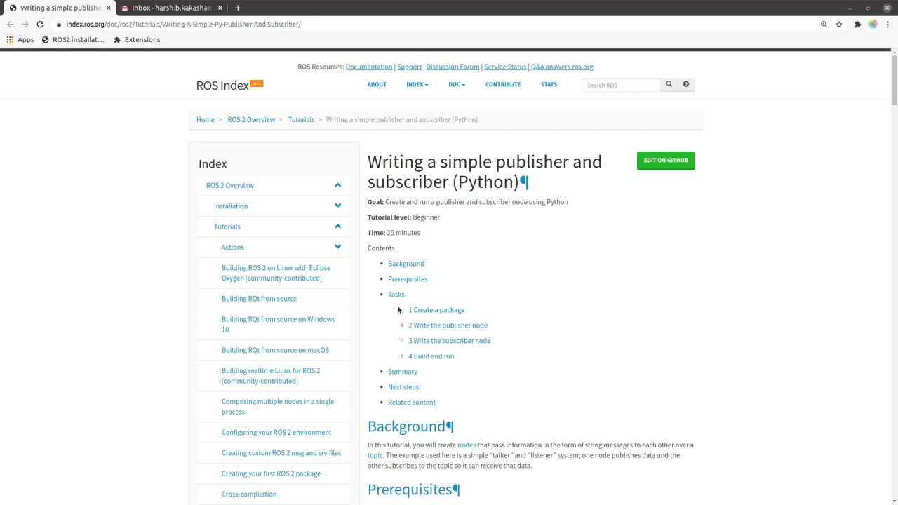
pyautogui.moveTo(508, 318)
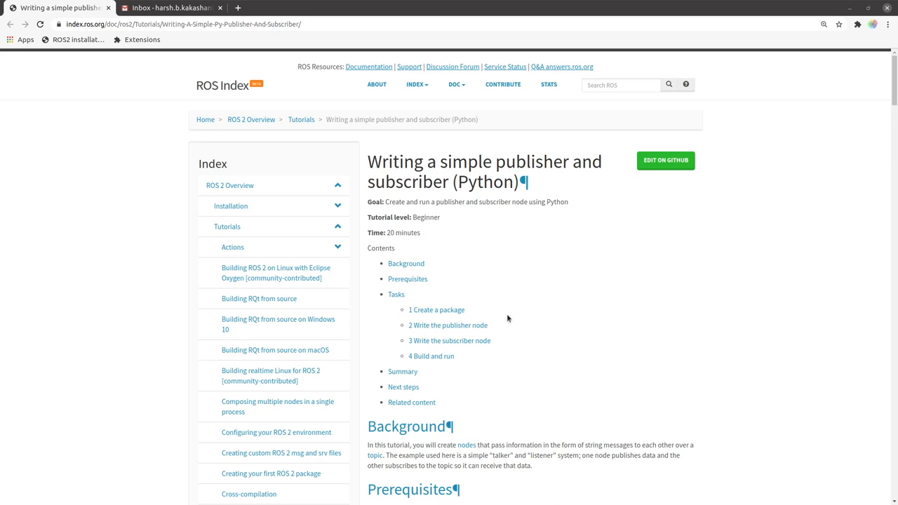
pyautogui.moveTo(347, 22)
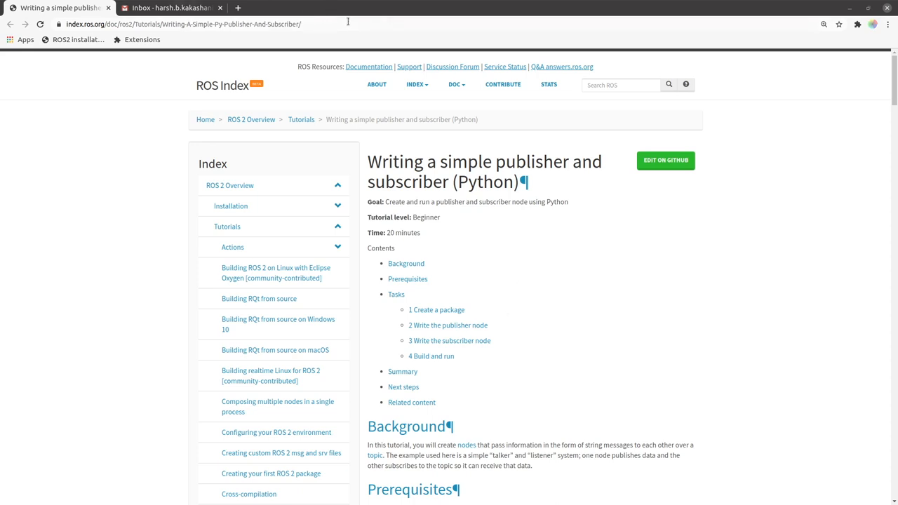
pyautogui.moveTo(477, 259)
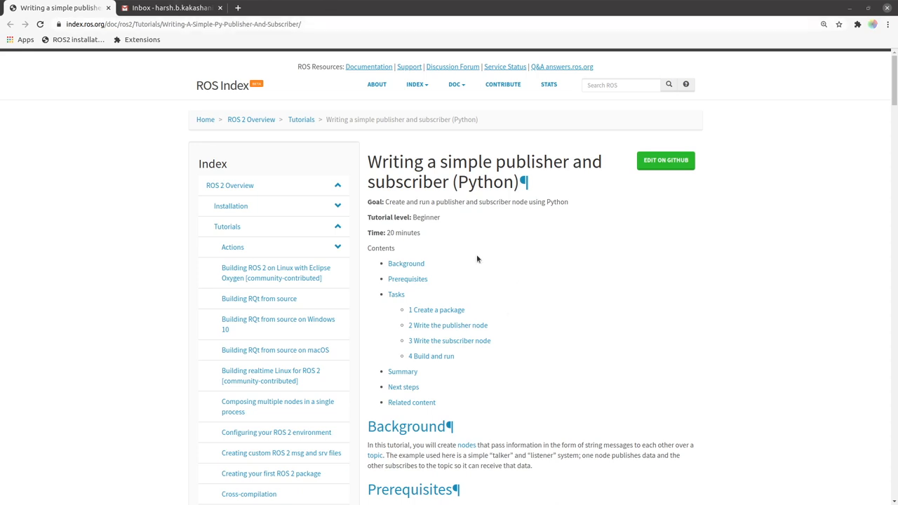
# Step: Scroll the tutorial down to the MinimalPublisher code under 'Write the publisher node'
pyautogui.scroll(-3)
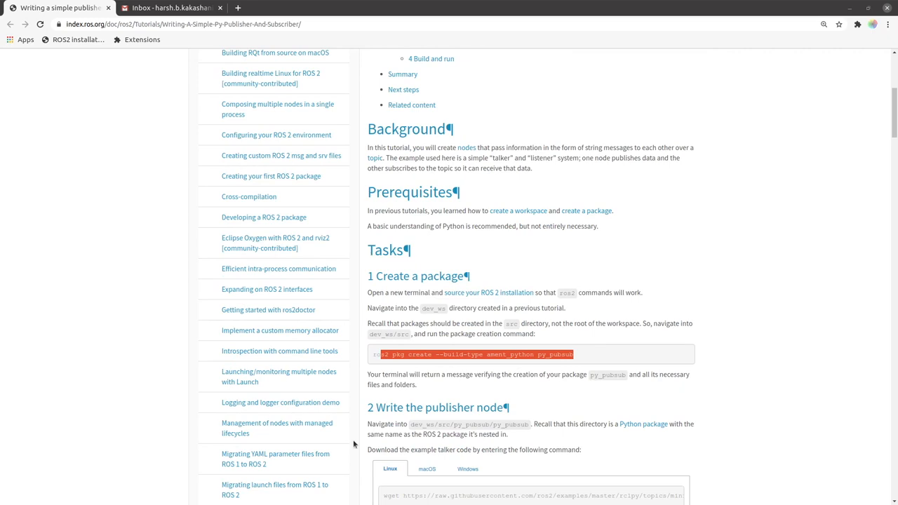
pyautogui.moveTo(370, 331)
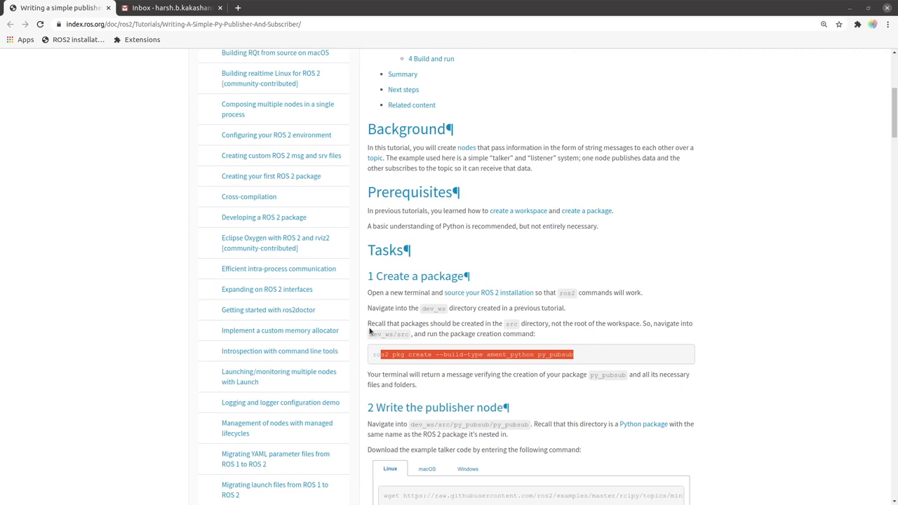
pyautogui.scroll(-3)
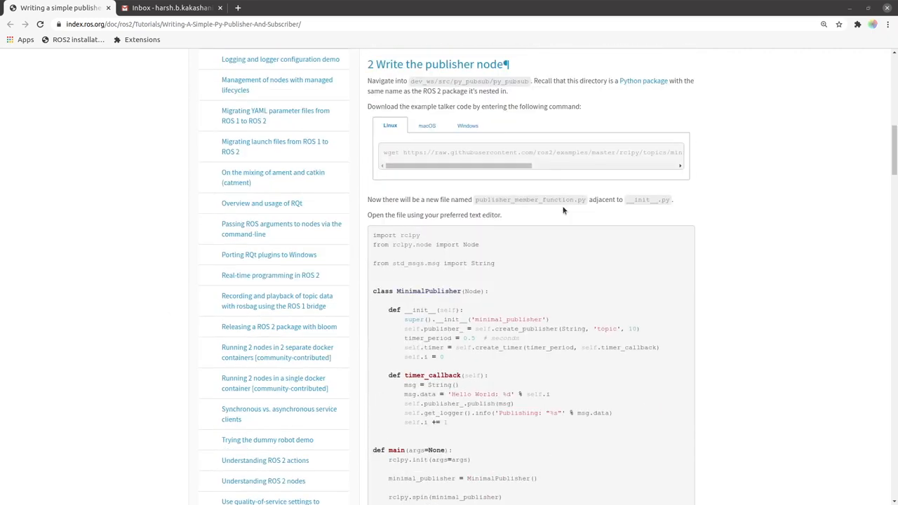
pyautogui.scroll(-3)
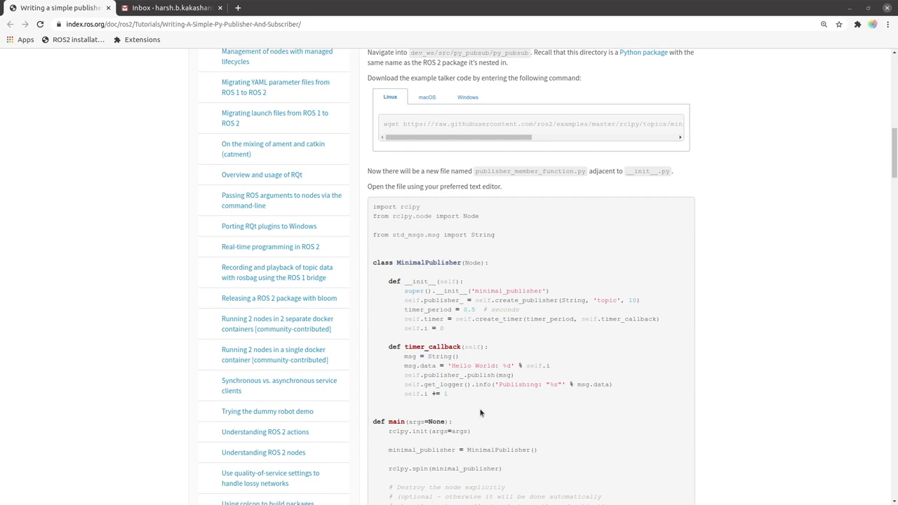
pyautogui.scroll(-3)
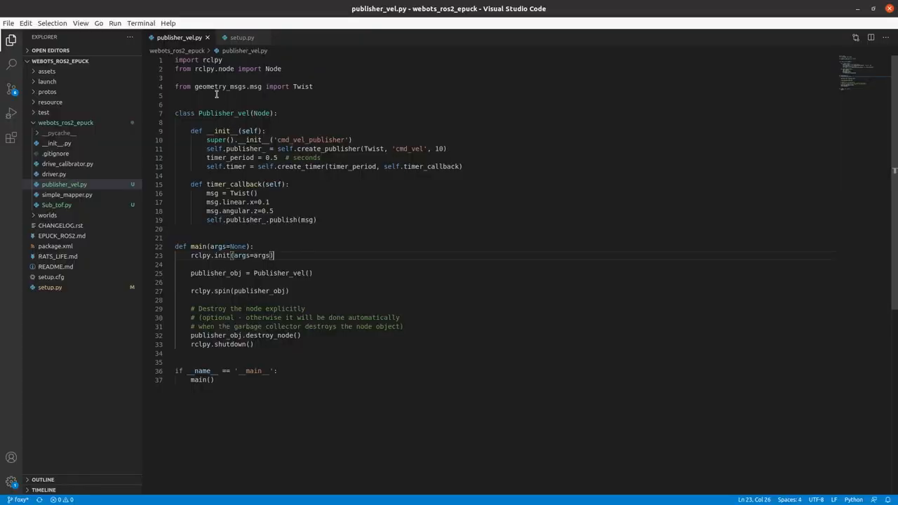
# Step: Highlight the rclpy and Node imports, then fold the Publisher_vel class
pyautogui.doubleClick(210, 59)
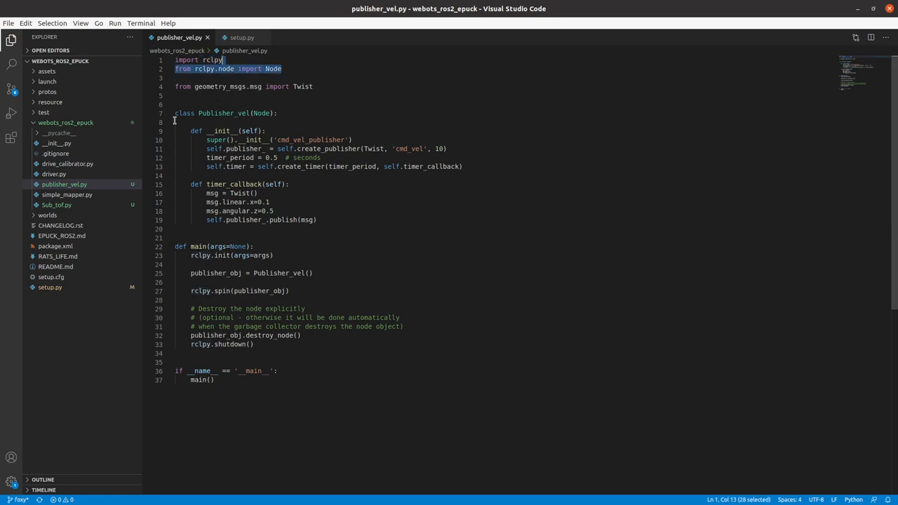
pyautogui.moveTo(272, 113)
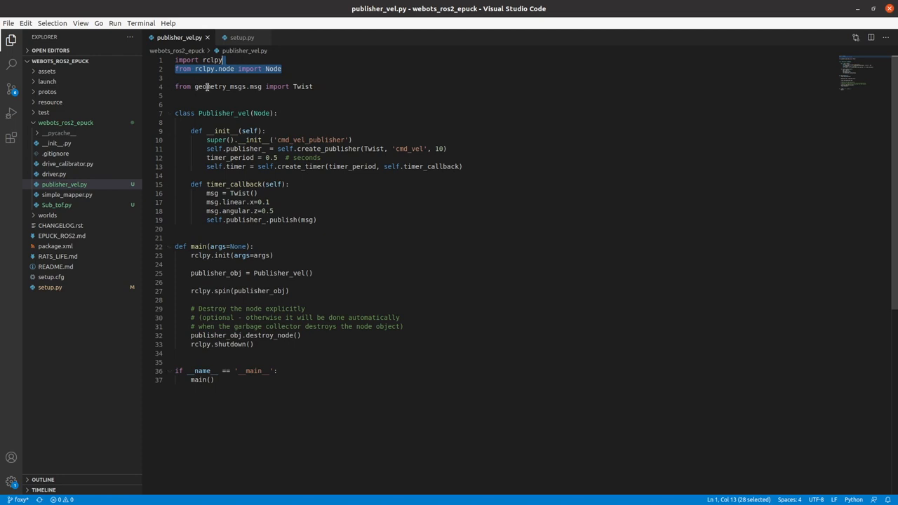
pyautogui.moveTo(288, 86)
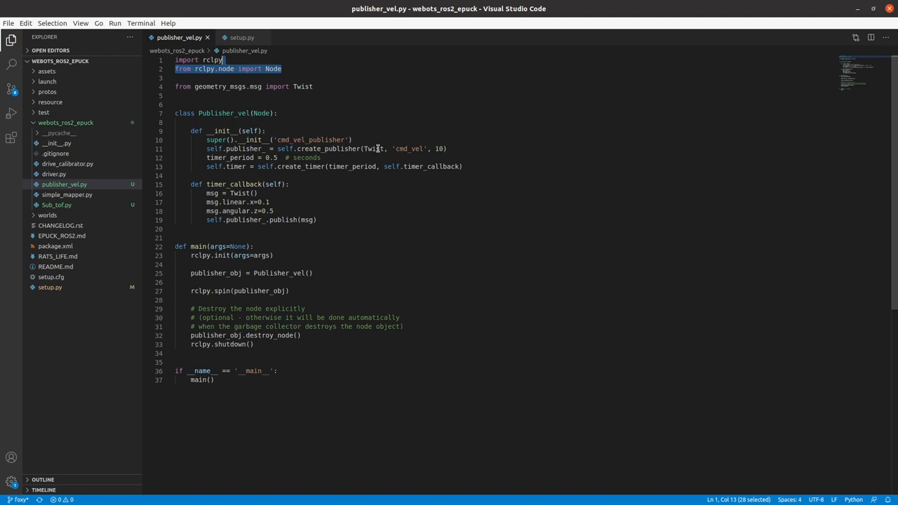
pyautogui.moveTo(336, 134)
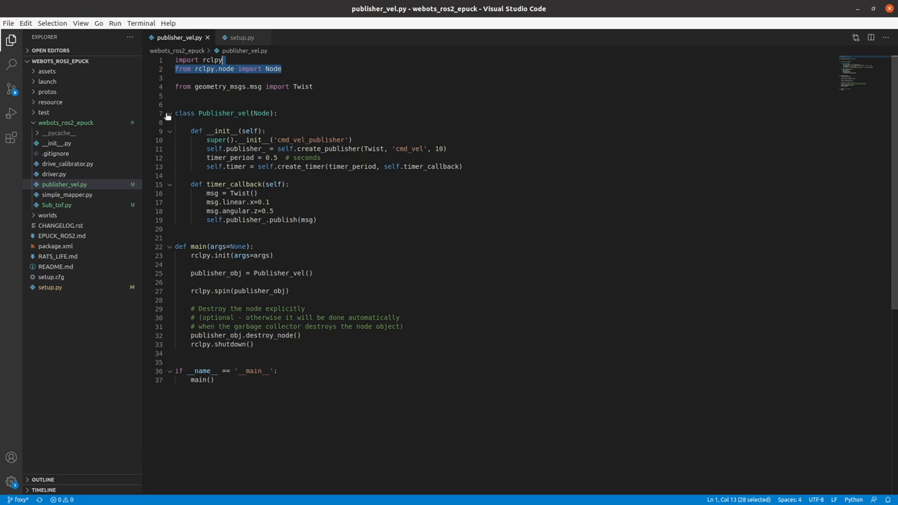
pyautogui.click(169, 113)
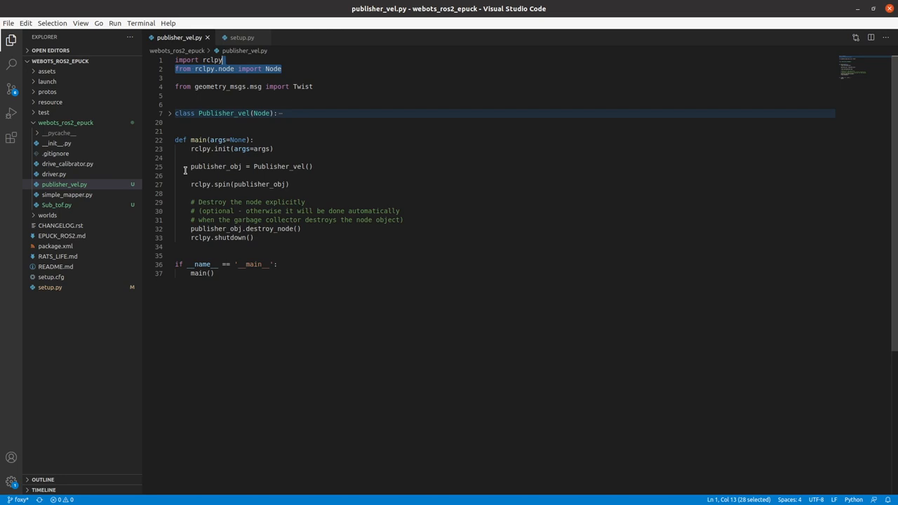
pyautogui.moveTo(234, 131)
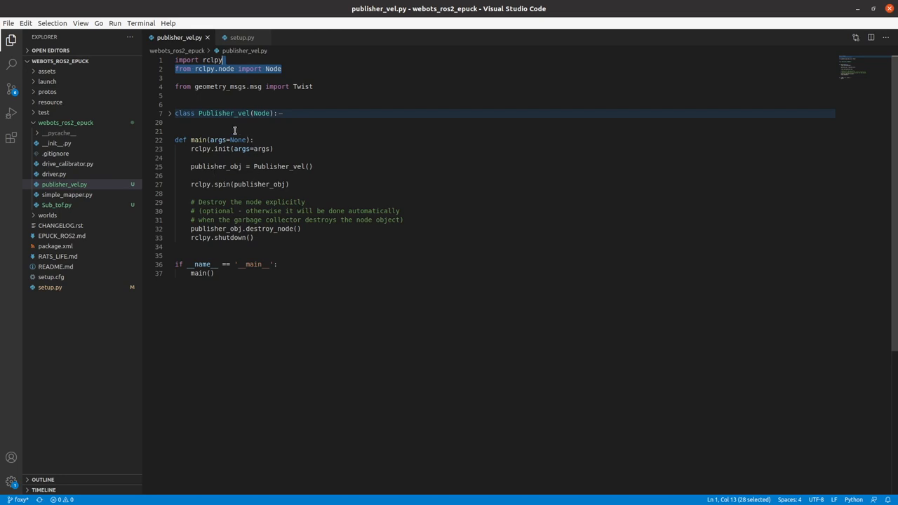
pyautogui.moveTo(300, 165)
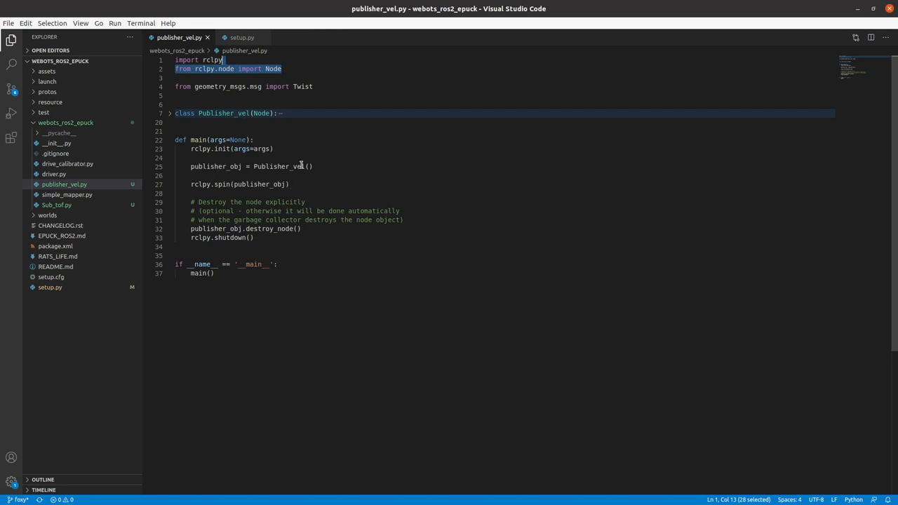
pyautogui.moveTo(259, 184)
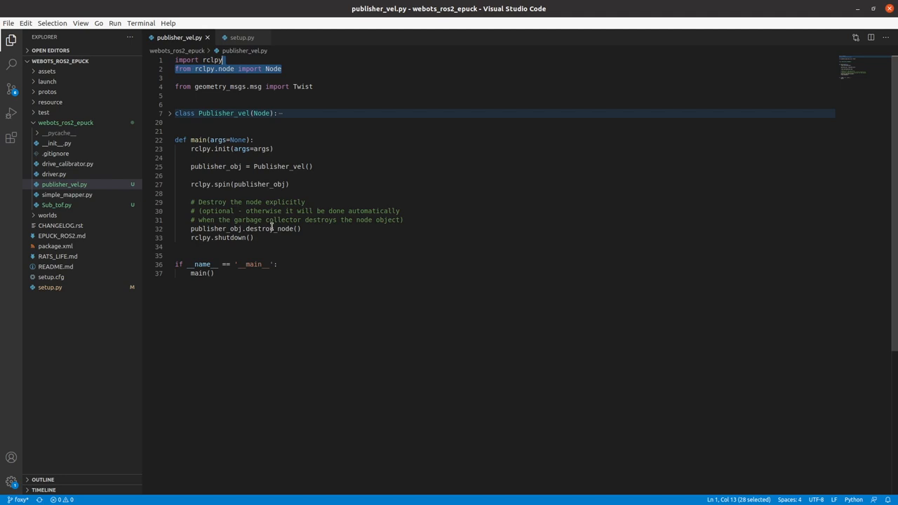
pyautogui.moveTo(234, 195)
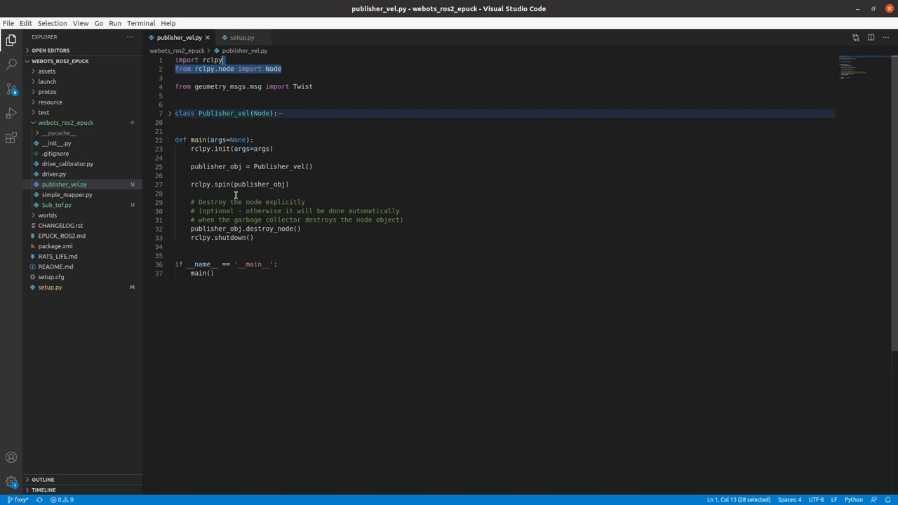
pyautogui.moveTo(216, 215)
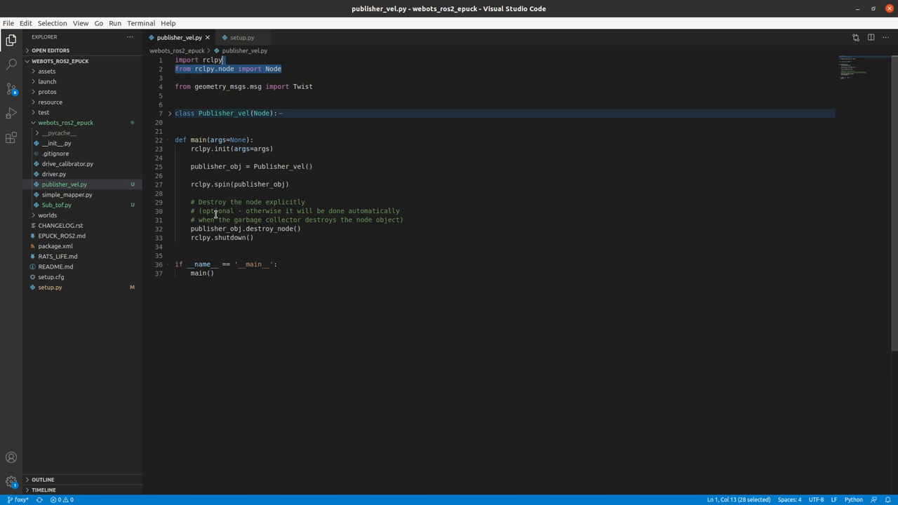
pyautogui.moveTo(300, 236)
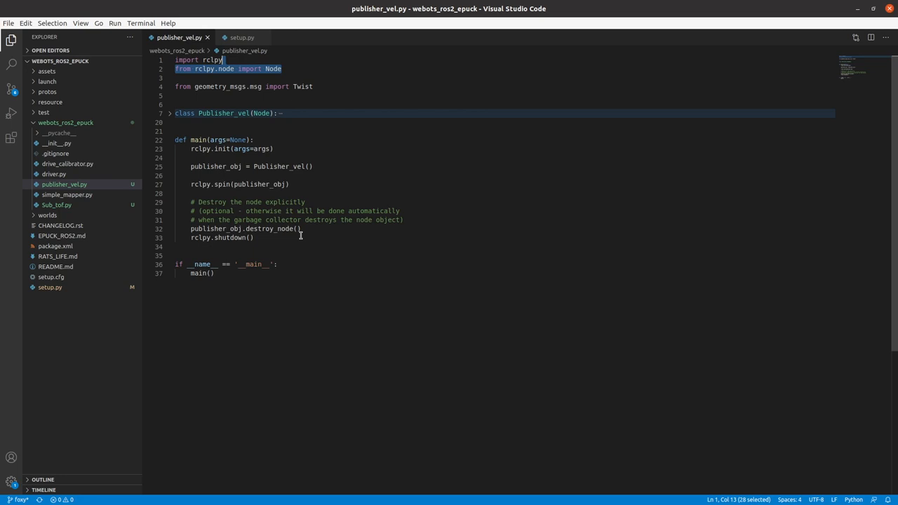
pyautogui.moveTo(192, 150)
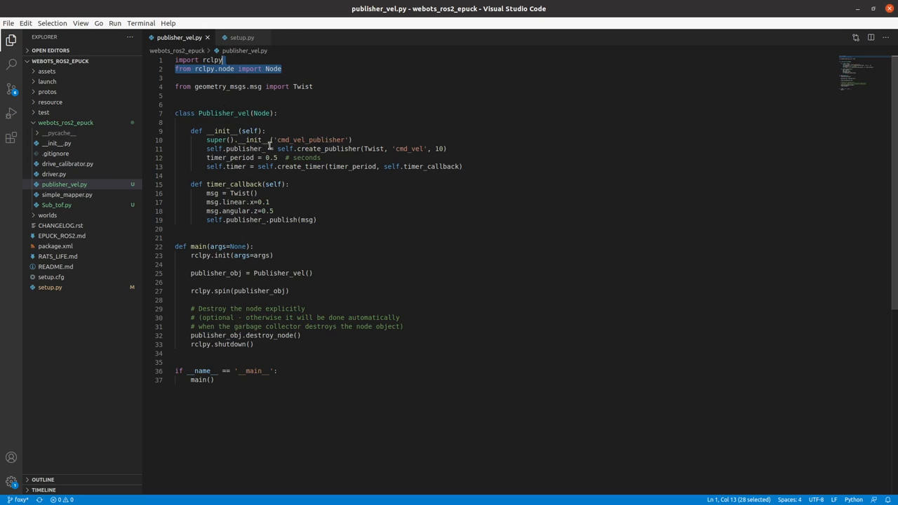
pyautogui.moveTo(338, 133)
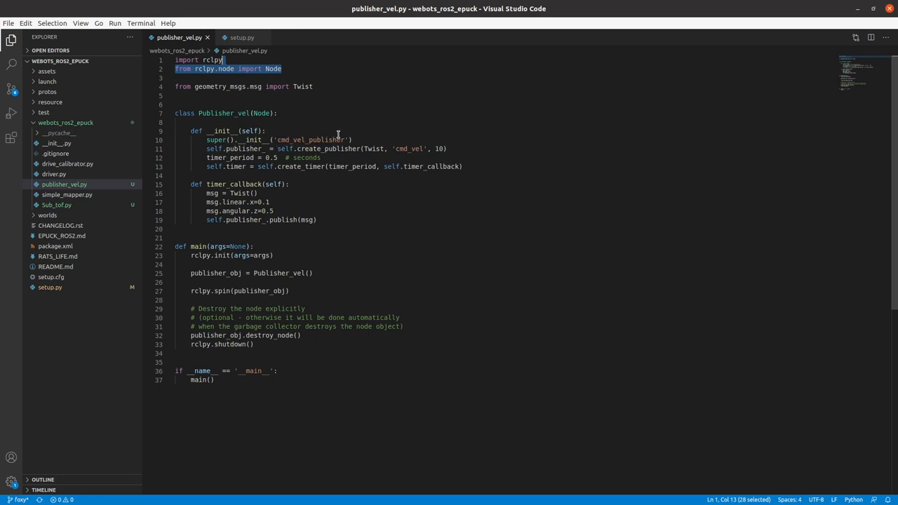
pyautogui.moveTo(336, 139)
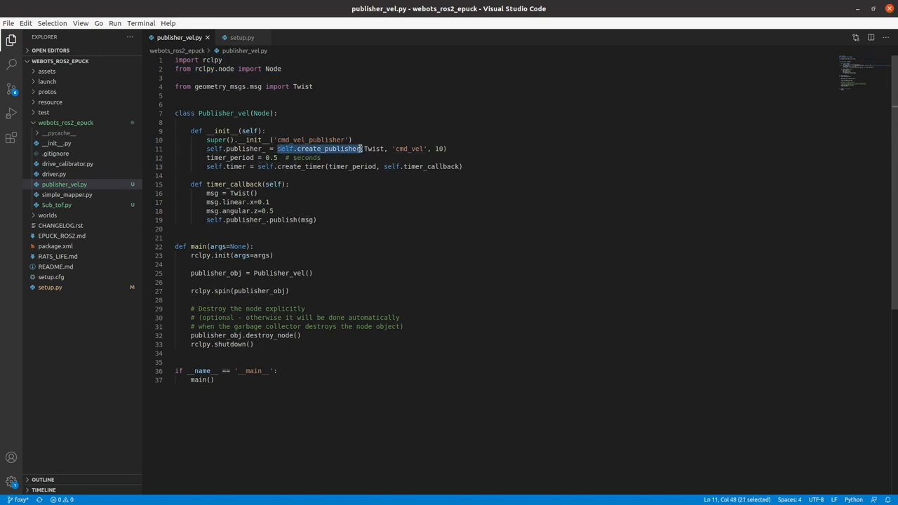
pyautogui.moveTo(341, 160)
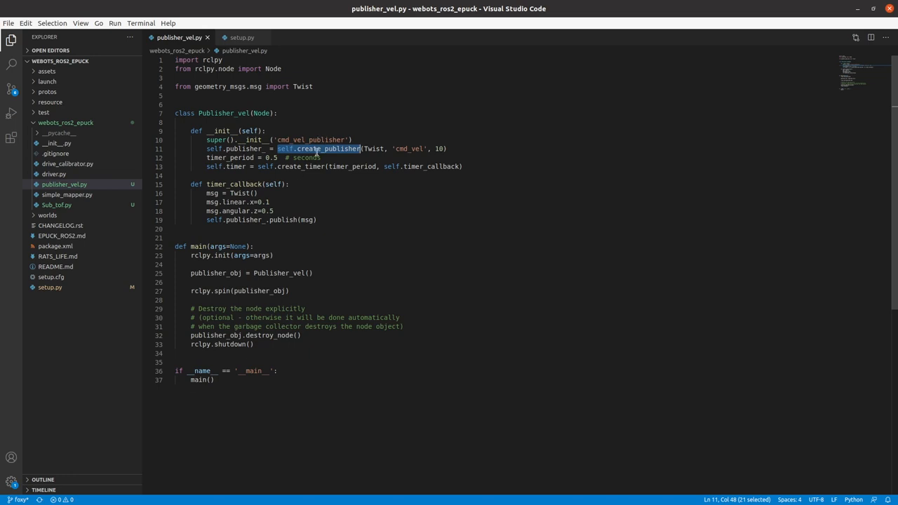
pyautogui.moveTo(363, 149)
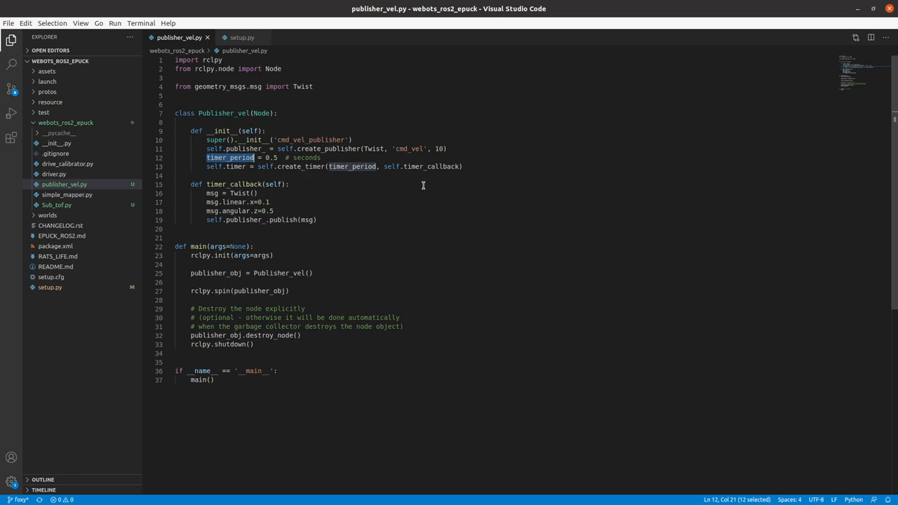
pyautogui.moveTo(308, 167)
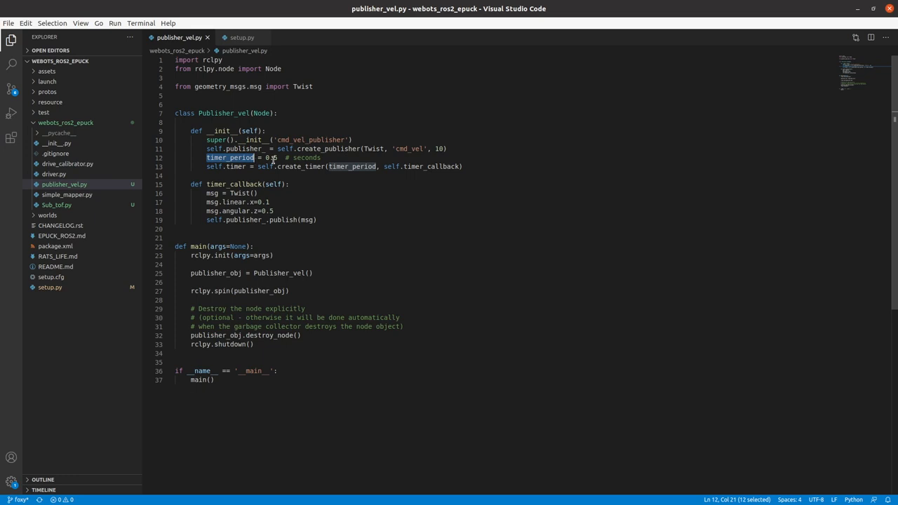
# Step: Unfold Publisher_vel to show its constructor, cmd_vel publisher, timer and timer_callback
pyautogui.click(273, 157)
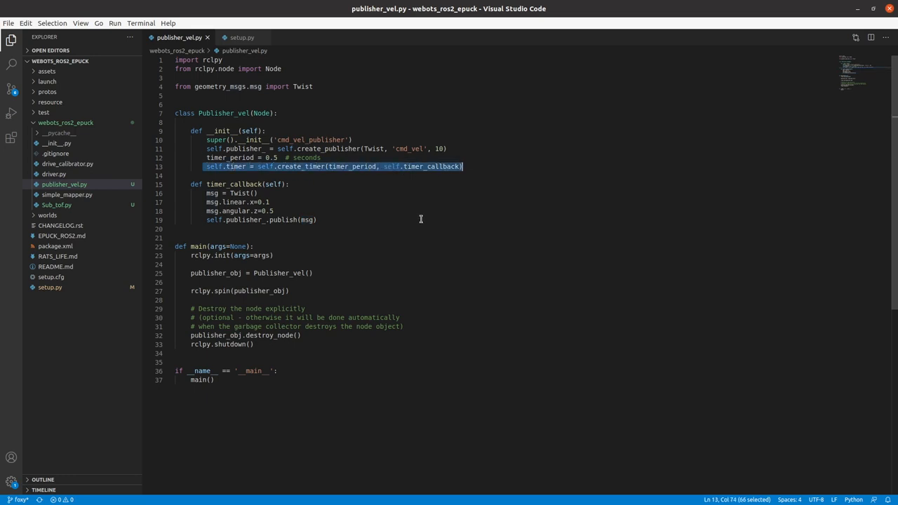
pyautogui.moveTo(229, 50)
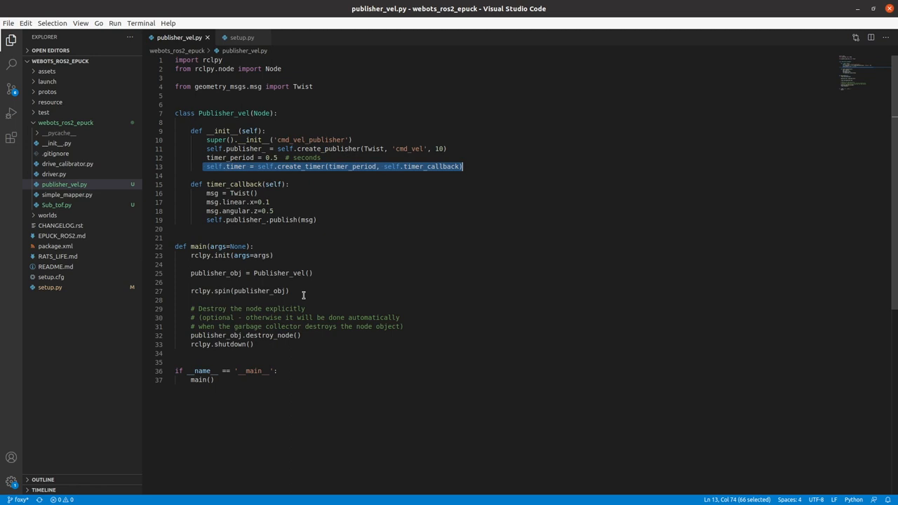
pyautogui.moveTo(427, 253)
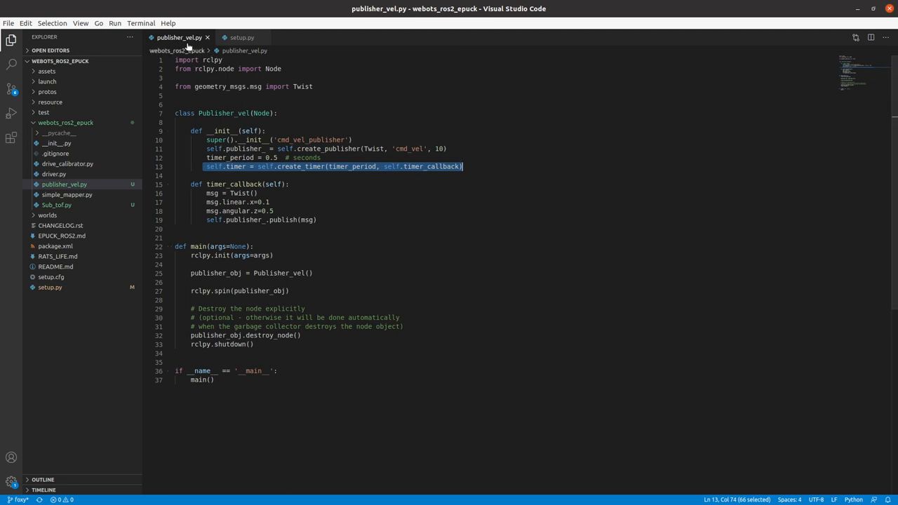
# Step: Check the publisher_vel = webots_ros2_epuck.publisher_vel:main entry in setup.py's console_scripts
pyautogui.click(241, 37)
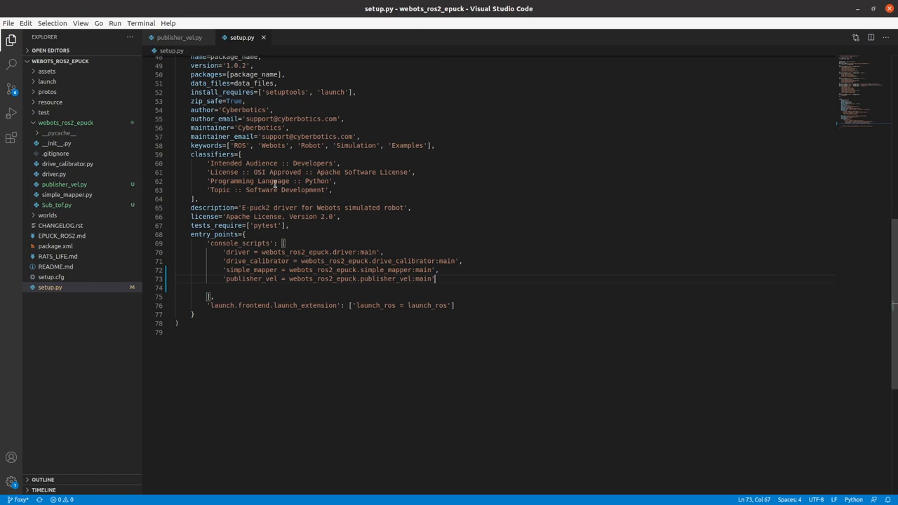
pyautogui.scroll(3)
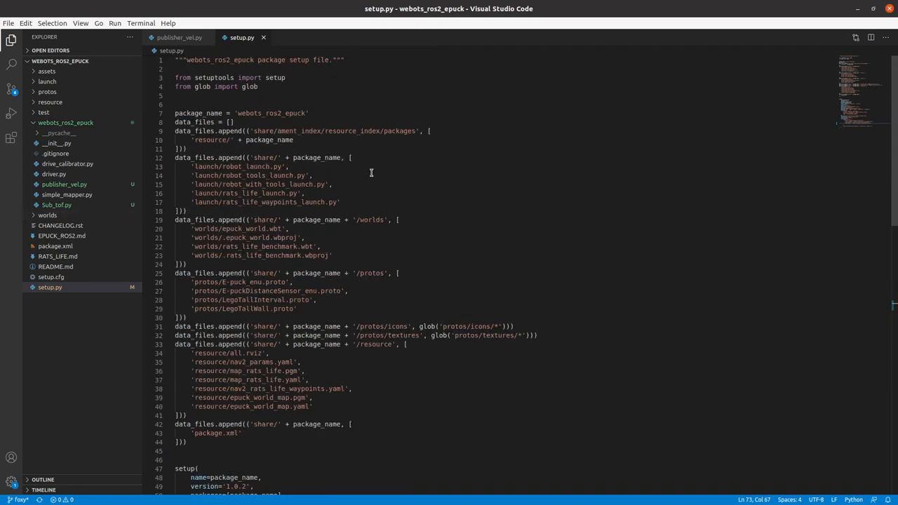
pyautogui.scroll(-3)
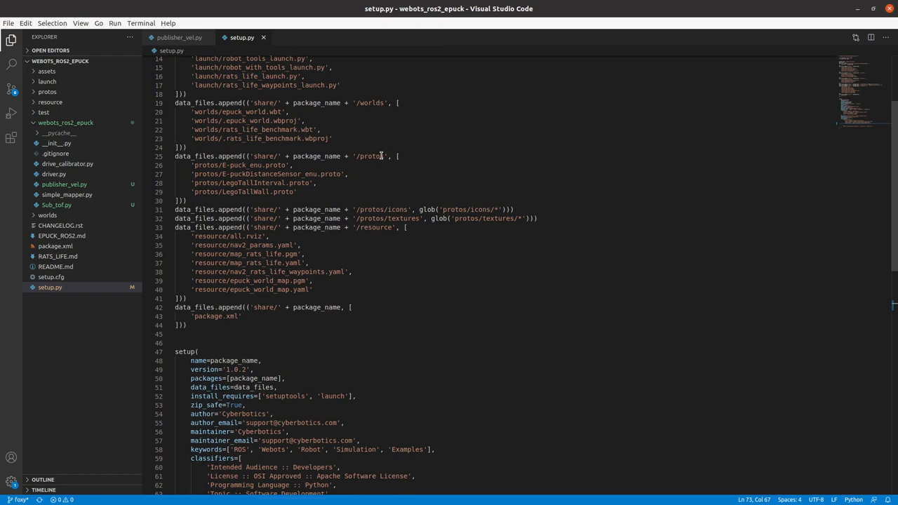
pyautogui.scroll(-3)
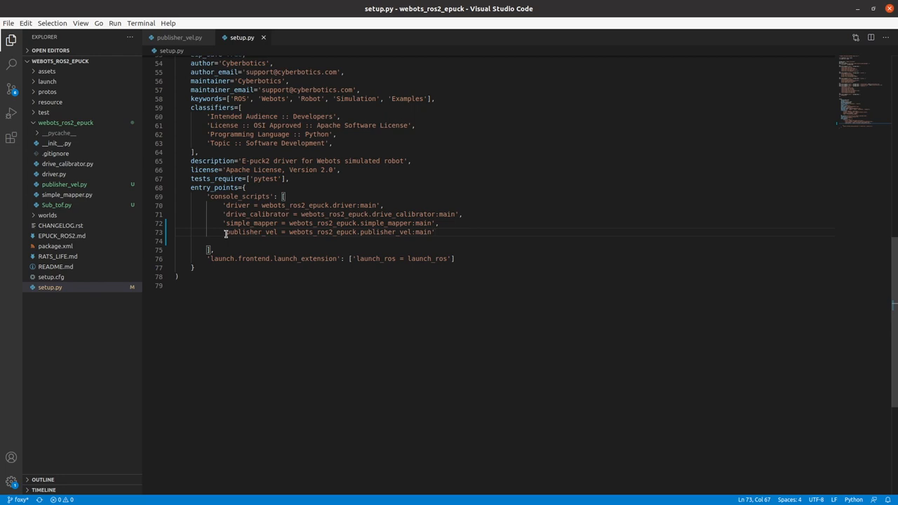
pyautogui.doubleClick(249, 231)
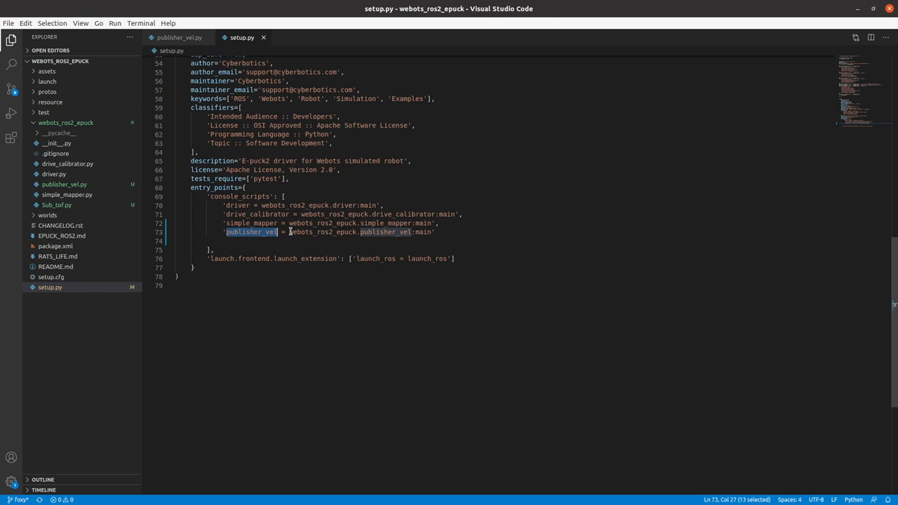
pyautogui.doubleClick(308, 232)
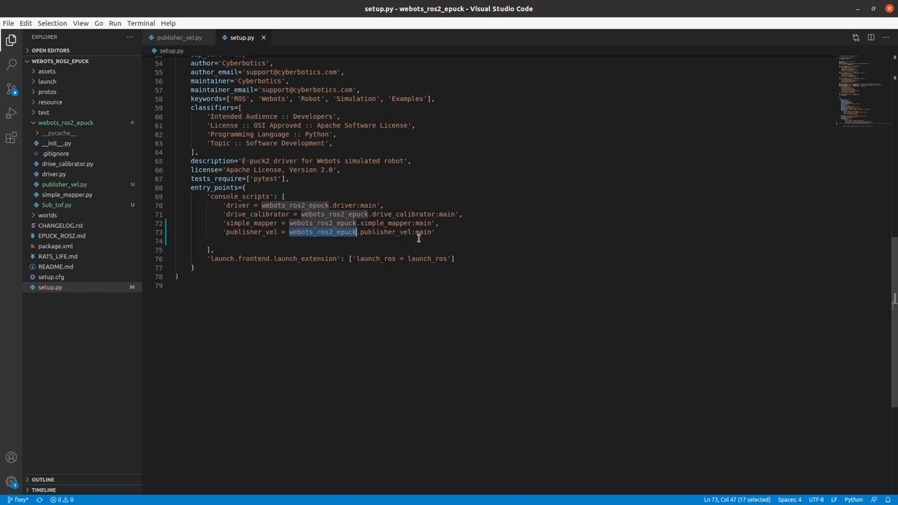
pyautogui.moveTo(179, 37)
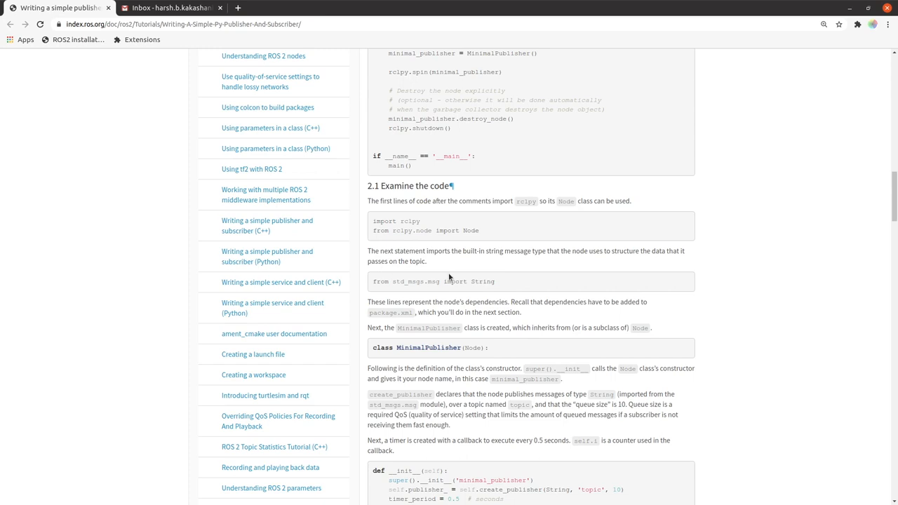
# Step: Scroll the ROS 2 publisher tutorial down to section 4, Build and run
pyautogui.scroll(-3)
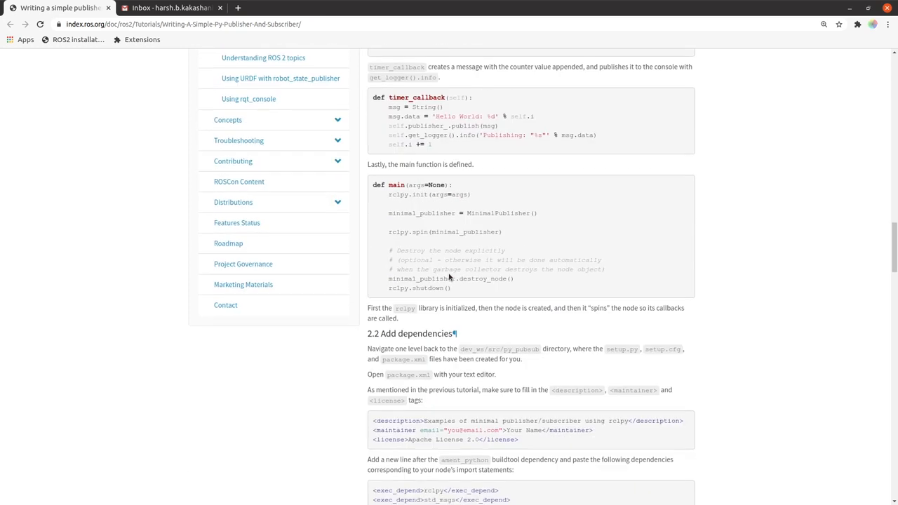
pyautogui.scroll(-3)
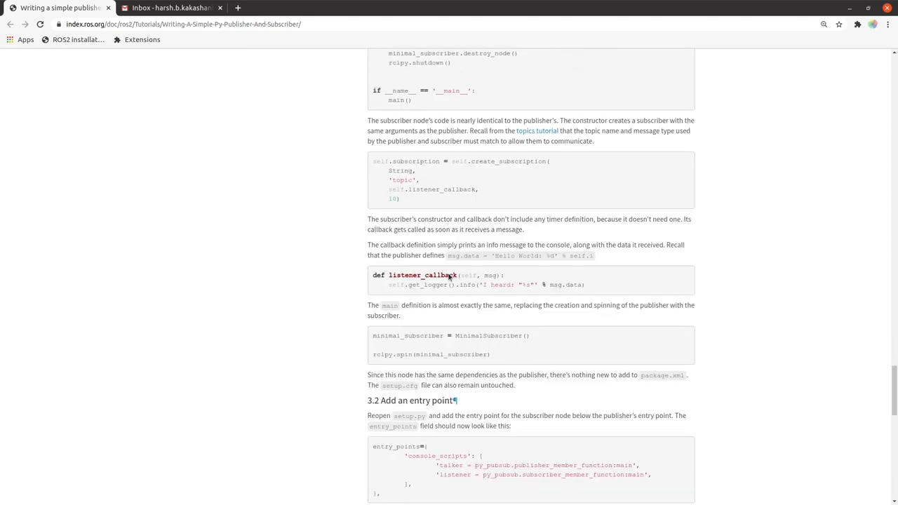
pyautogui.scroll(-3)
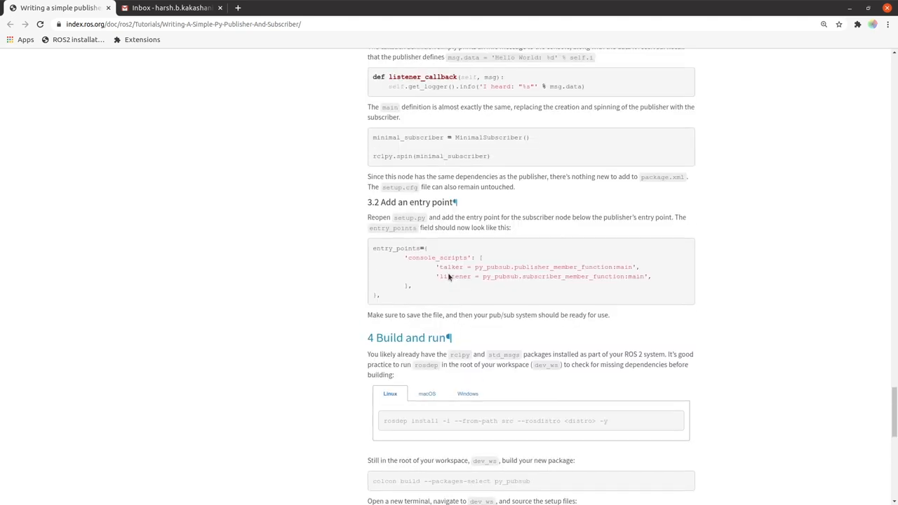
pyautogui.scroll(-3)
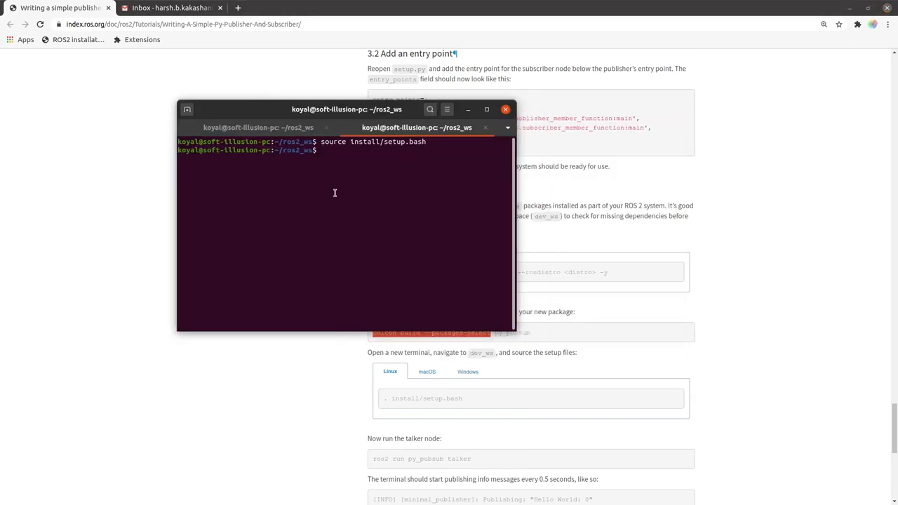
# Step: Run colcon build --packages-select webots_ros2_epuck in the ros2_ws terminal
pyautogui.write('colcon build --packages-select')
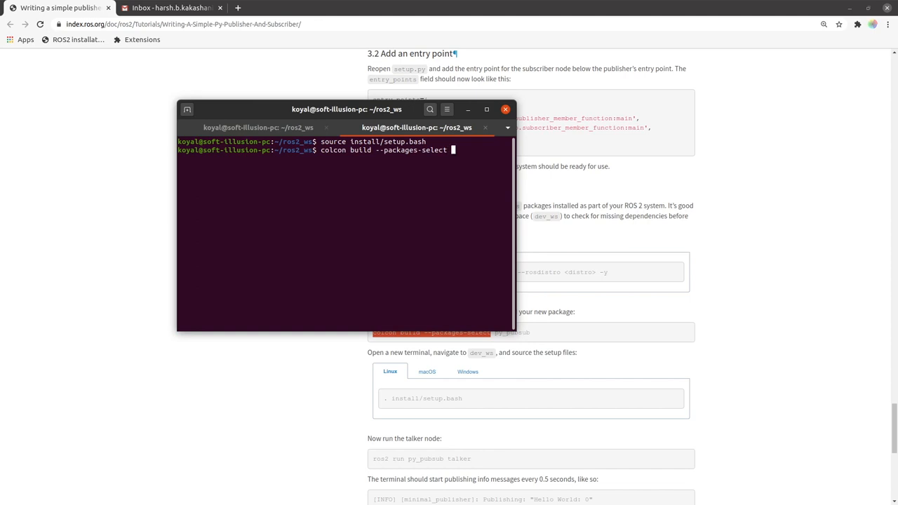
pyautogui.write('we')
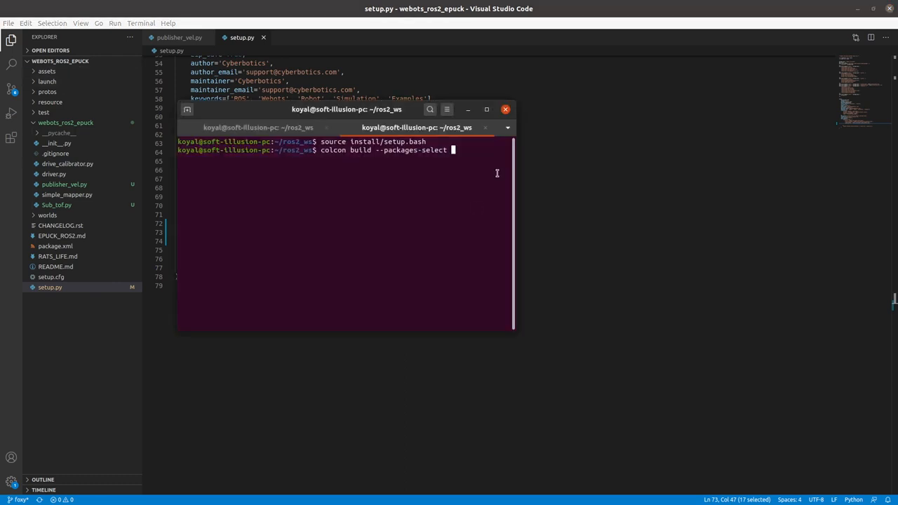
pyautogui.moveTo(425, 204)
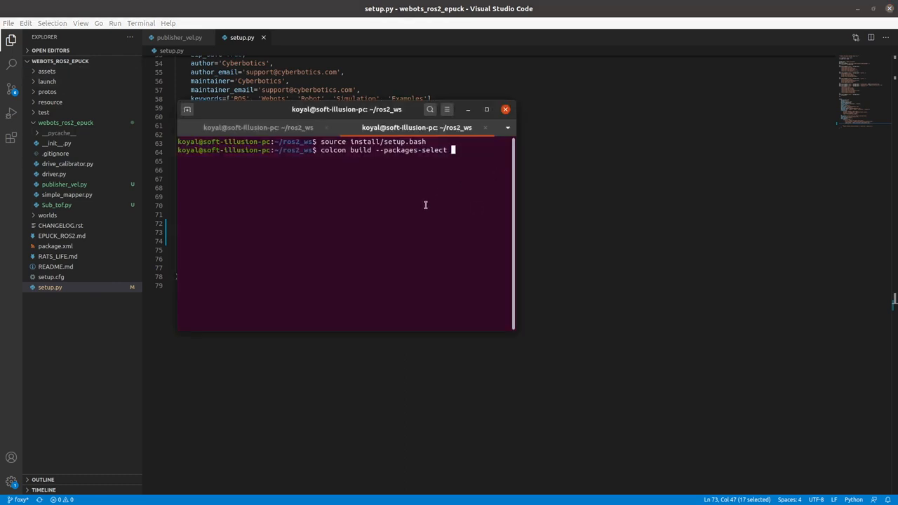
pyautogui.write('webots')
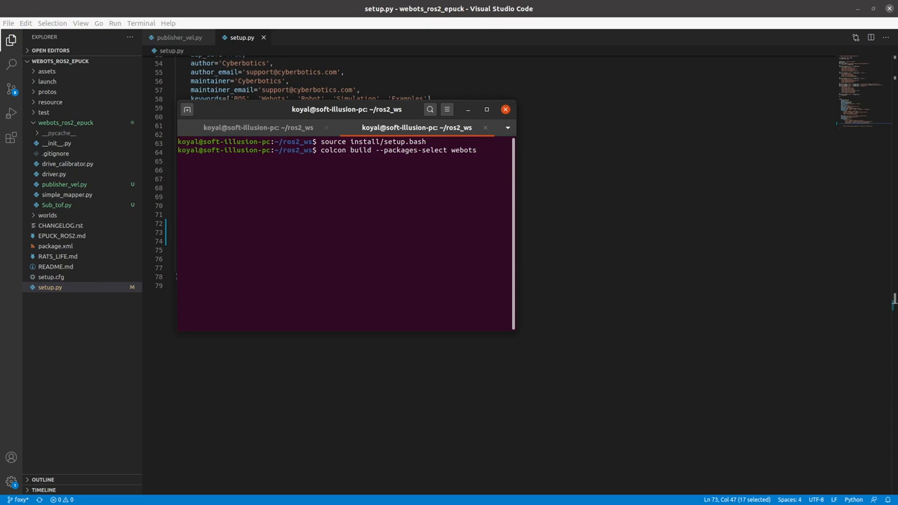
pyautogui.write('_ros2_epuck')
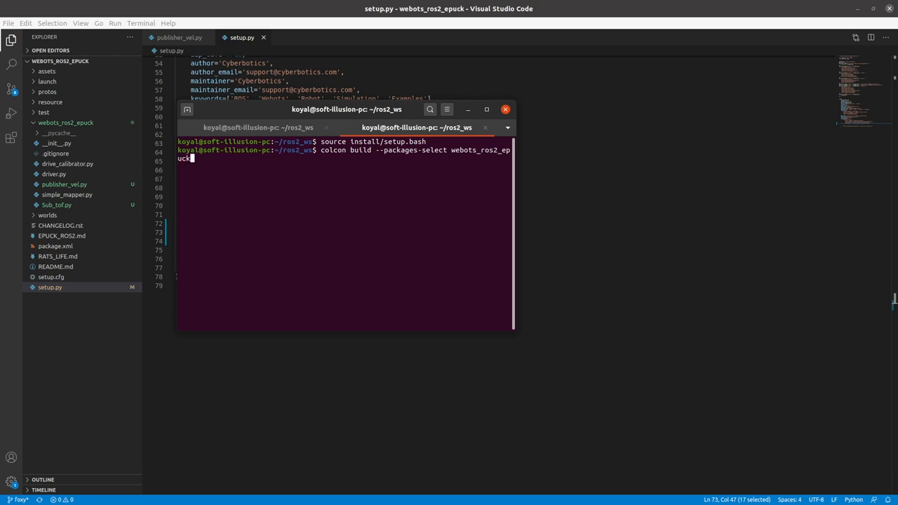
pyautogui.press('Return')
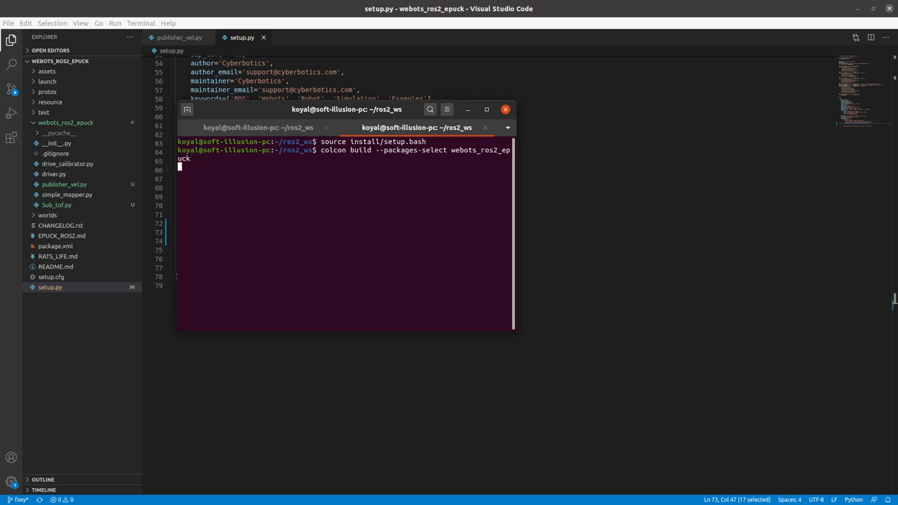
pyautogui.press('Return')
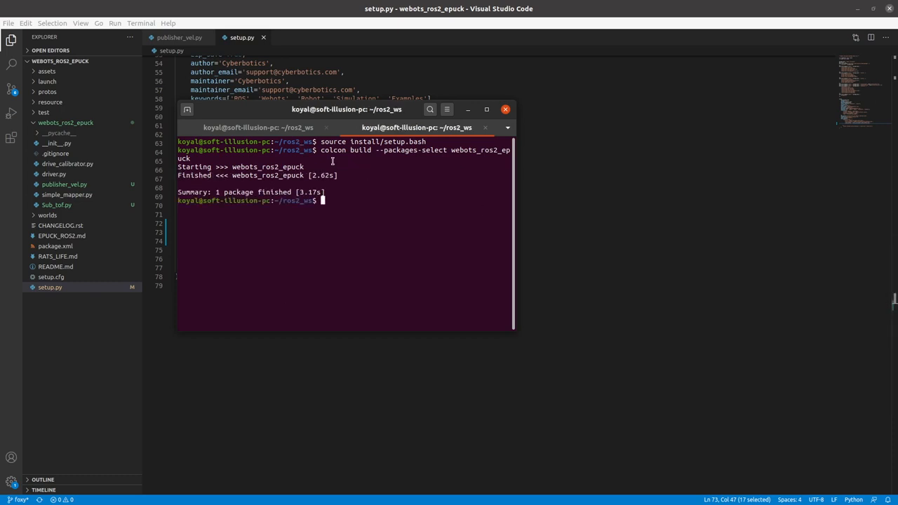
pyautogui.moveTo(409, 206)
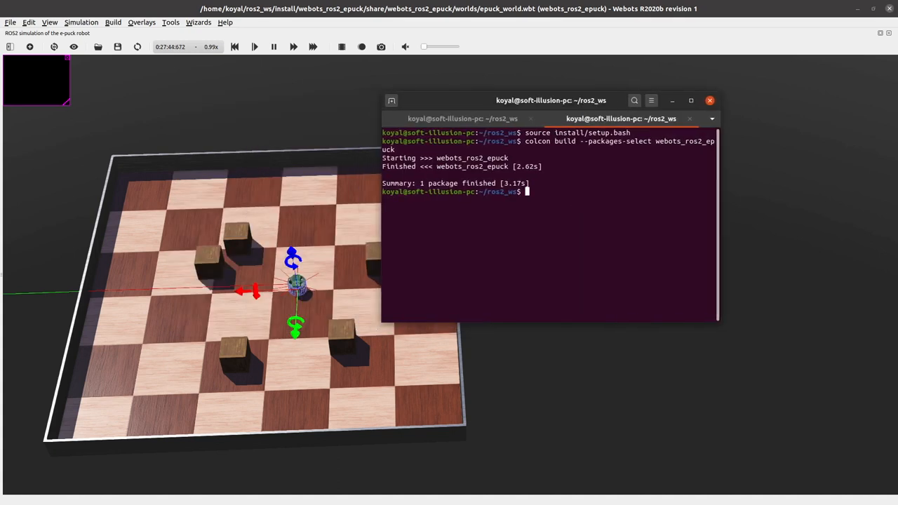
# Step: Re-source the workspace and launch ros2 run webots_ros2_epuck publisher_vel to drive the e-puck
pyautogui.press('Return')
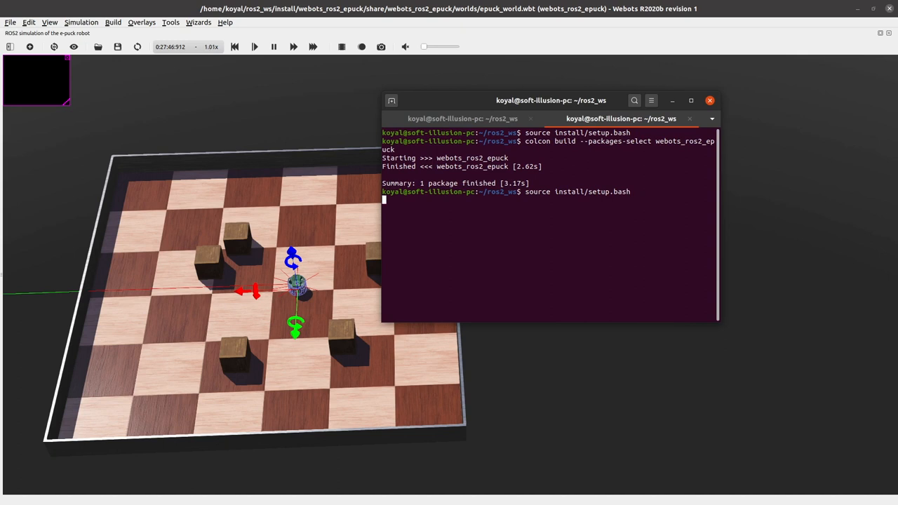
pyautogui.press('Return')
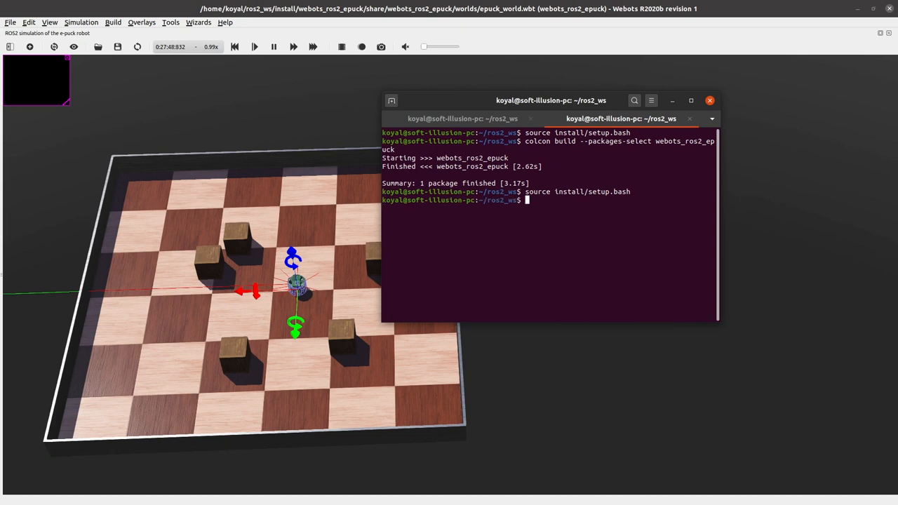
pyautogui.write('r')
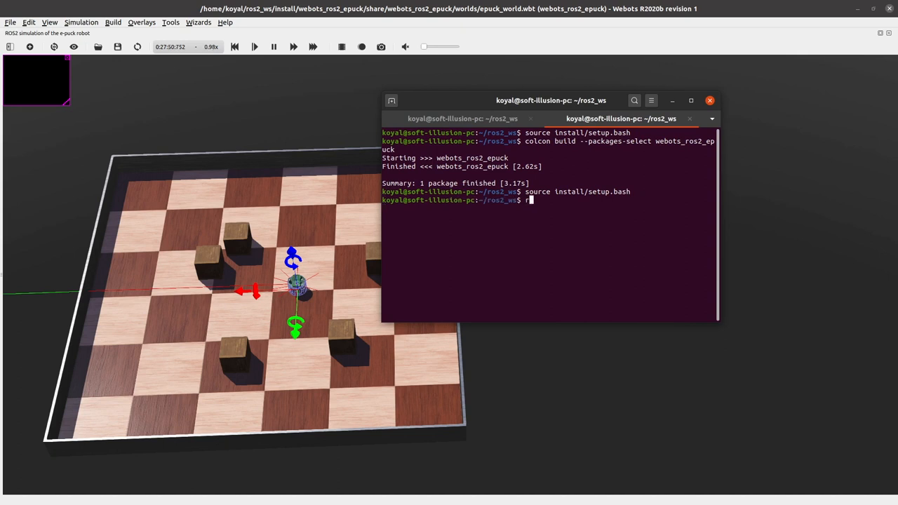
pyautogui.write('os2 ru')
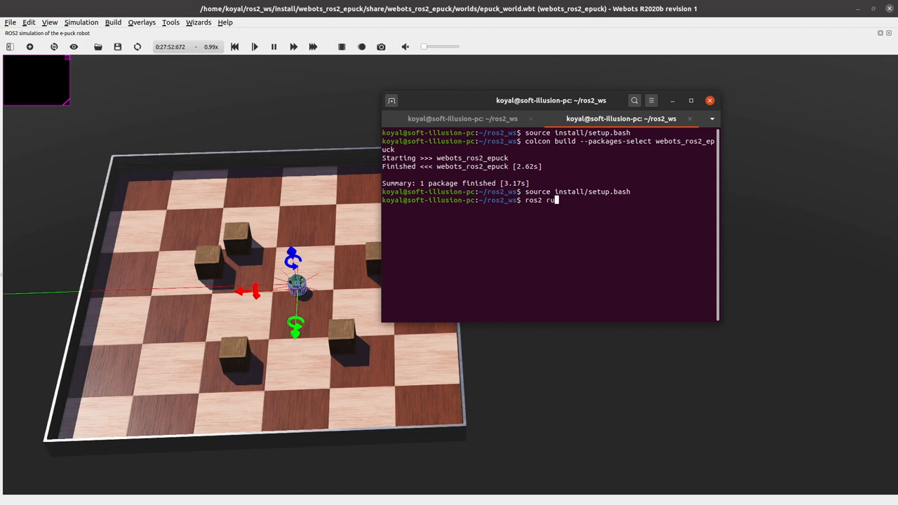
pyautogui.write('n')
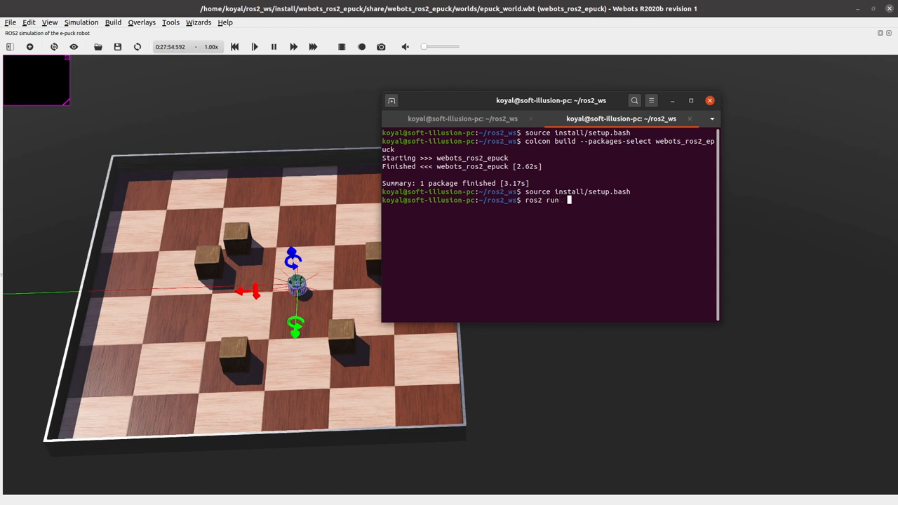
pyautogui.write('webots_ros2_ep')
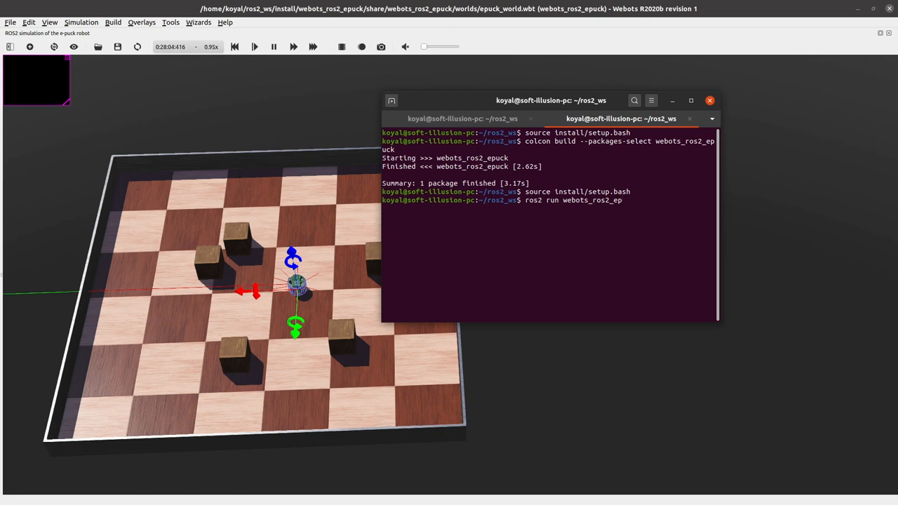
pyautogui.write('uck')
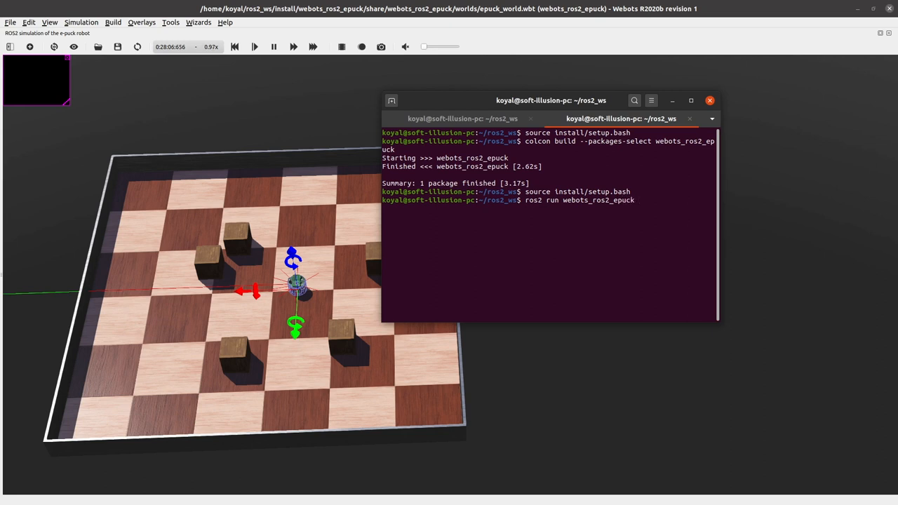
pyautogui.press('Tab')
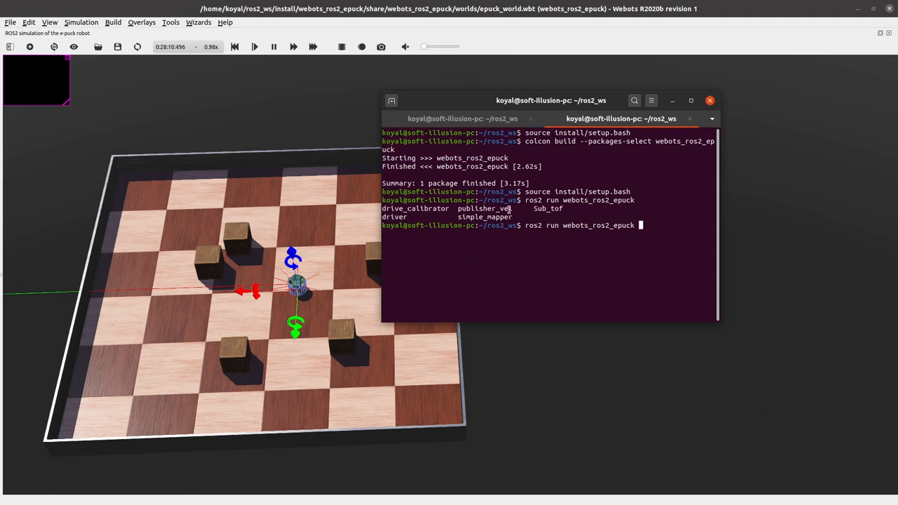
pyautogui.doubleClick(484, 208)
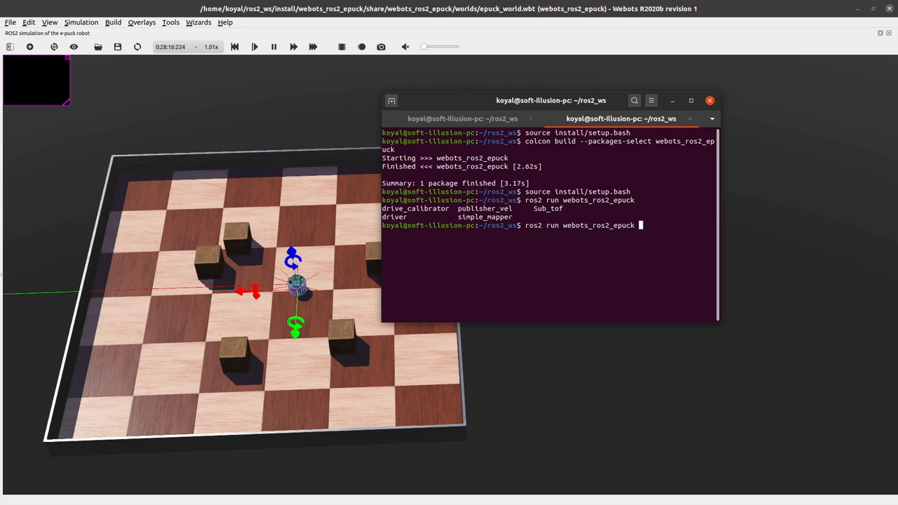
pyautogui.write('publisher_vel')
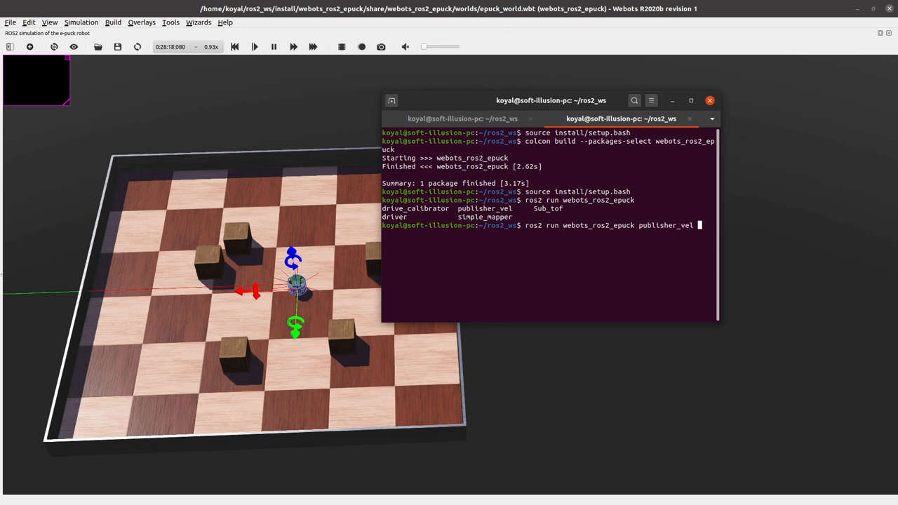
pyautogui.press('Return')
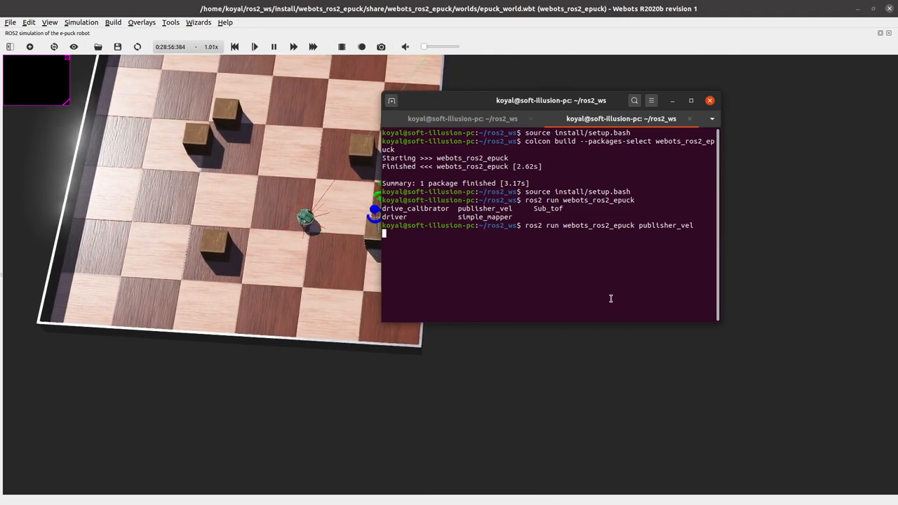
# Step: Stop publisher_vel, send zero velocities on /cmd_vel, then interrupt that publishing
pyautogui.press('ctrl+c')
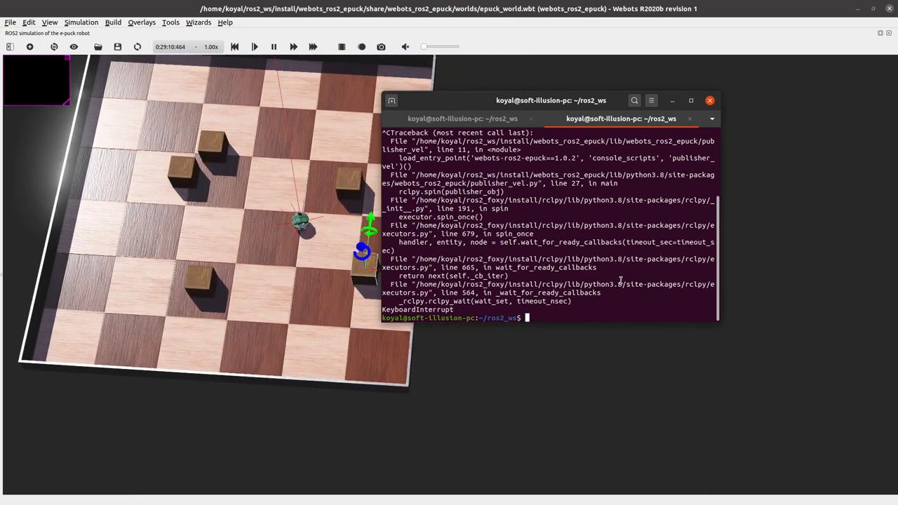
pyautogui.write('ros2 run webots_ros2_epuck publisher_vel')
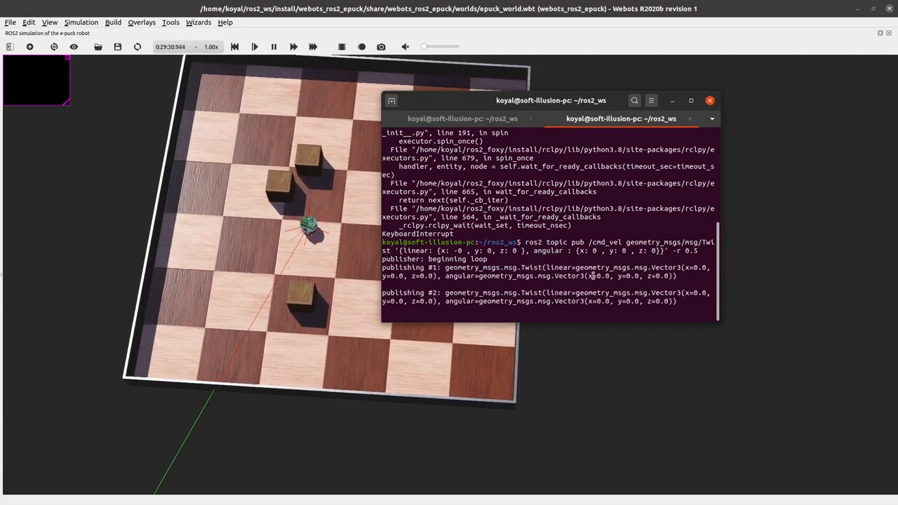
pyautogui.press('ctrl+c')
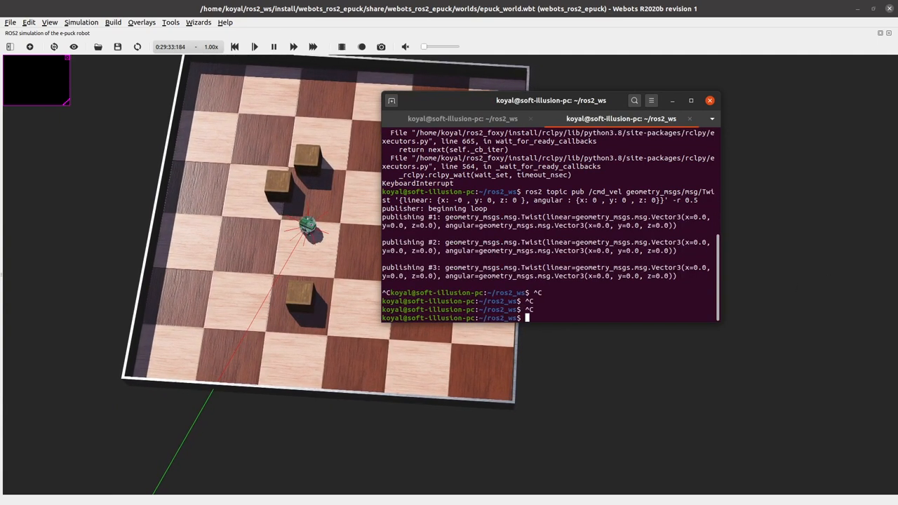